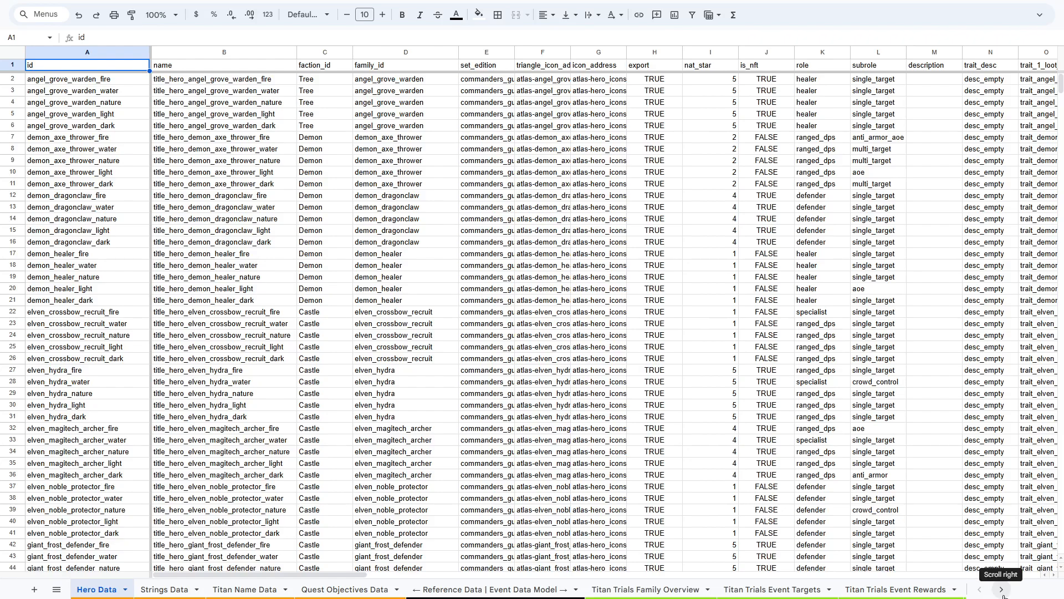
Step: Glance at Strings Data, then view the Titan Name Data sheet's colour-tagged titan names
click(1002, 589)
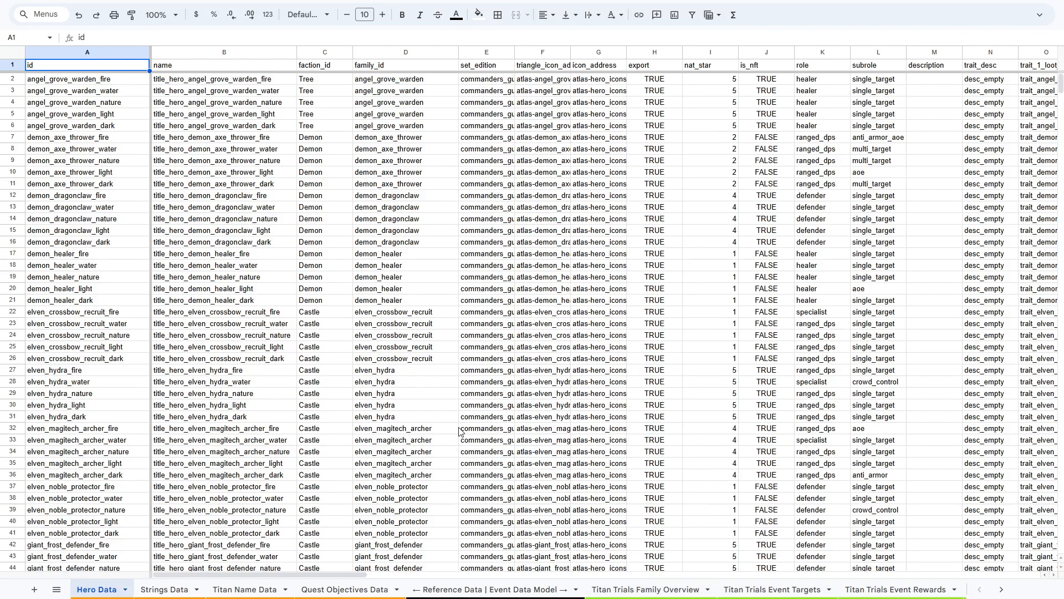
mouse_move(377, 348)
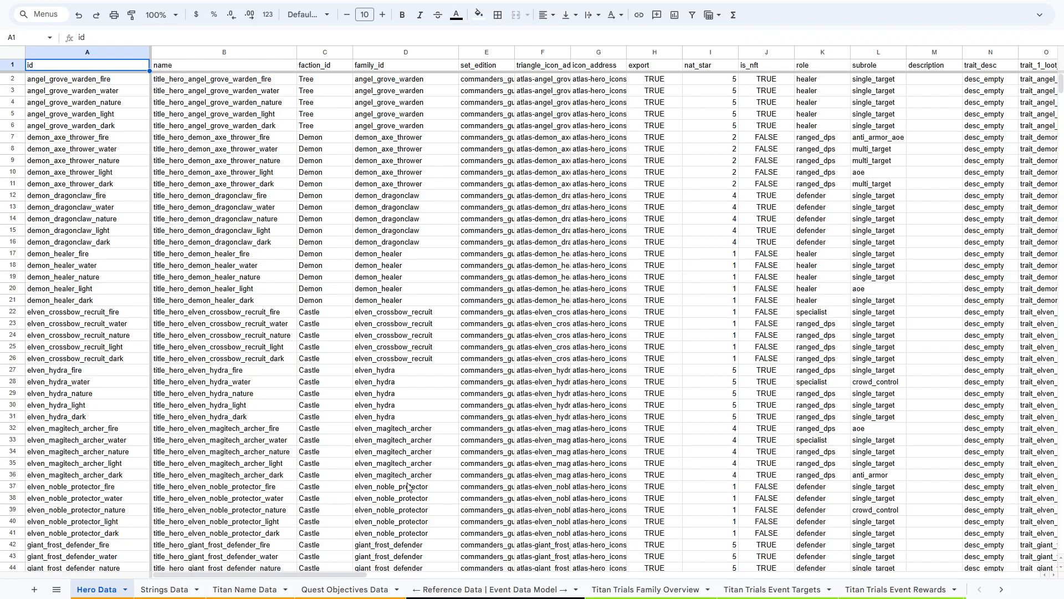
mouse_move(126, 252)
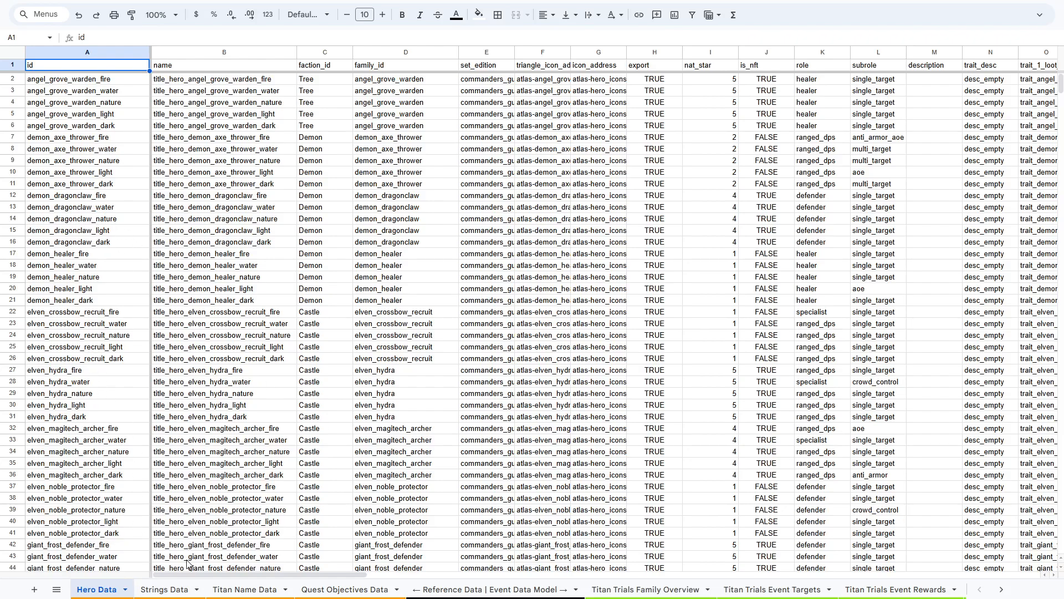
click(164, 589)
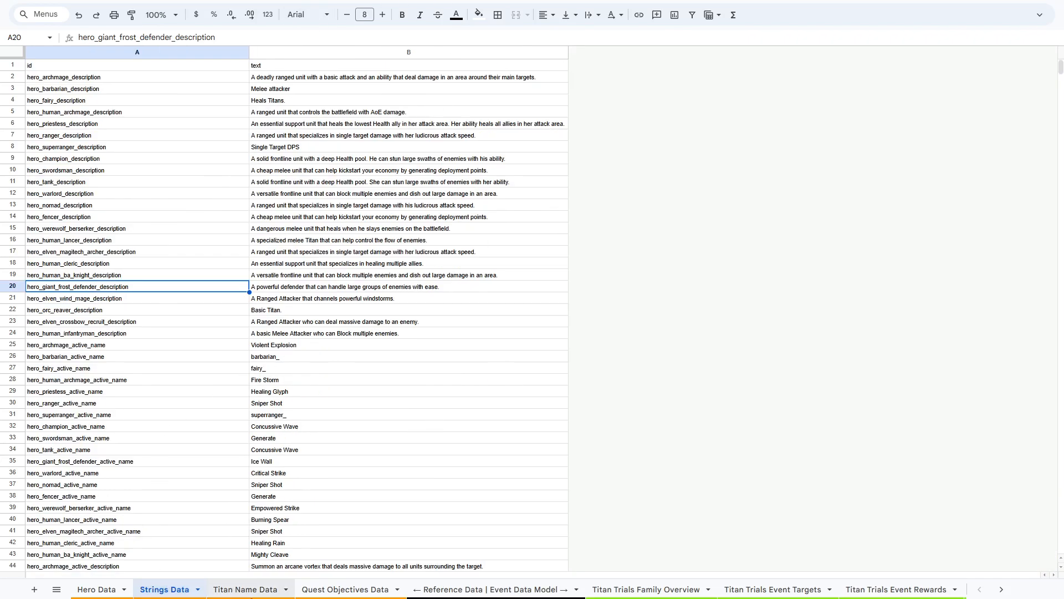
click(245, 589)
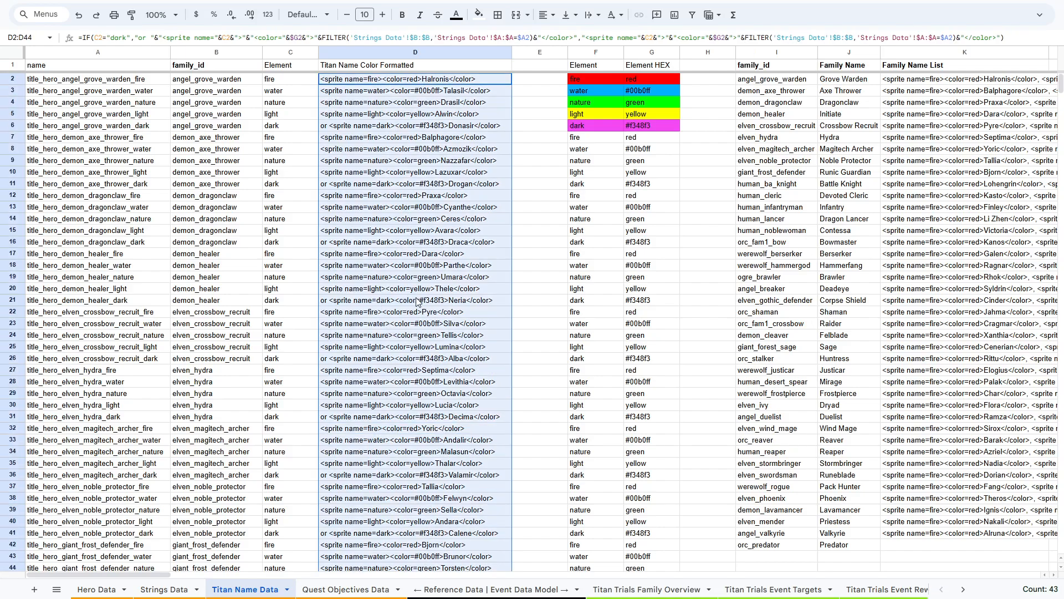
mouse_move(454, 435)
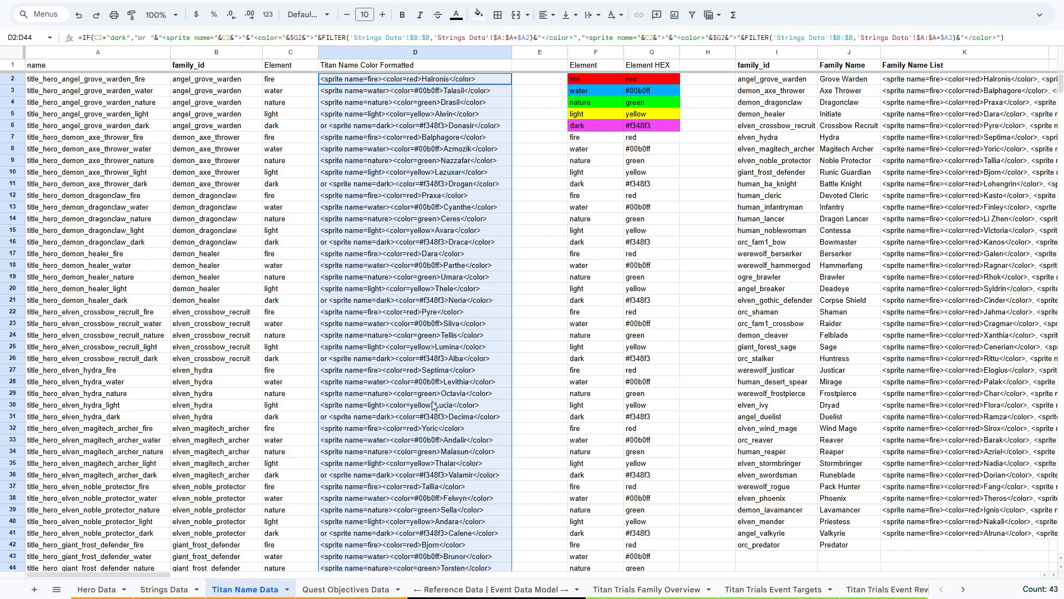
mouse_move(433, 405)
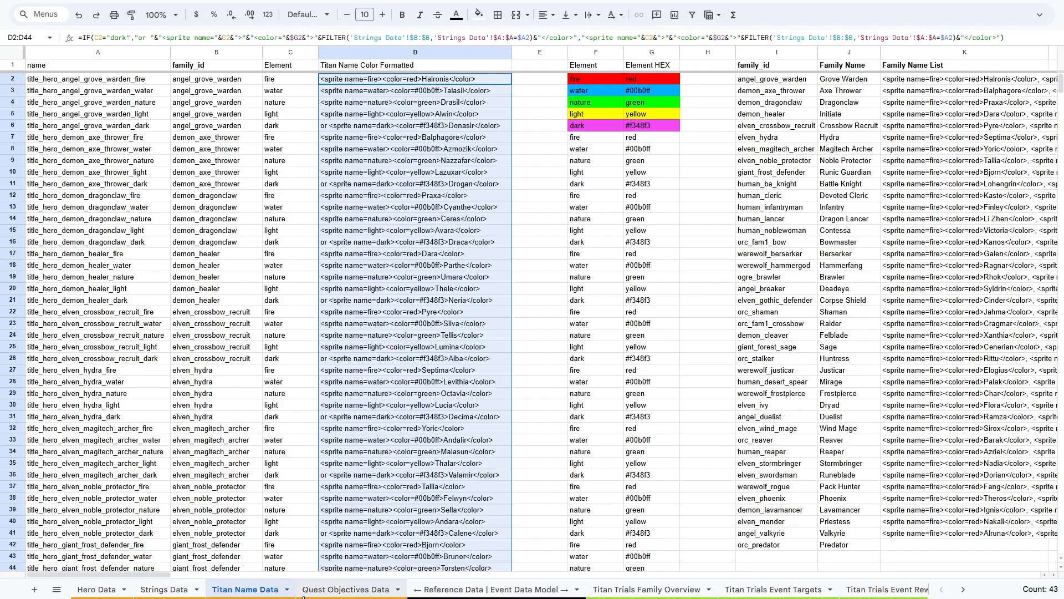
Step: Review the defeat_creep_with_hero quest objective, then view the Titan Trials Family Overview events
click(344, 588)
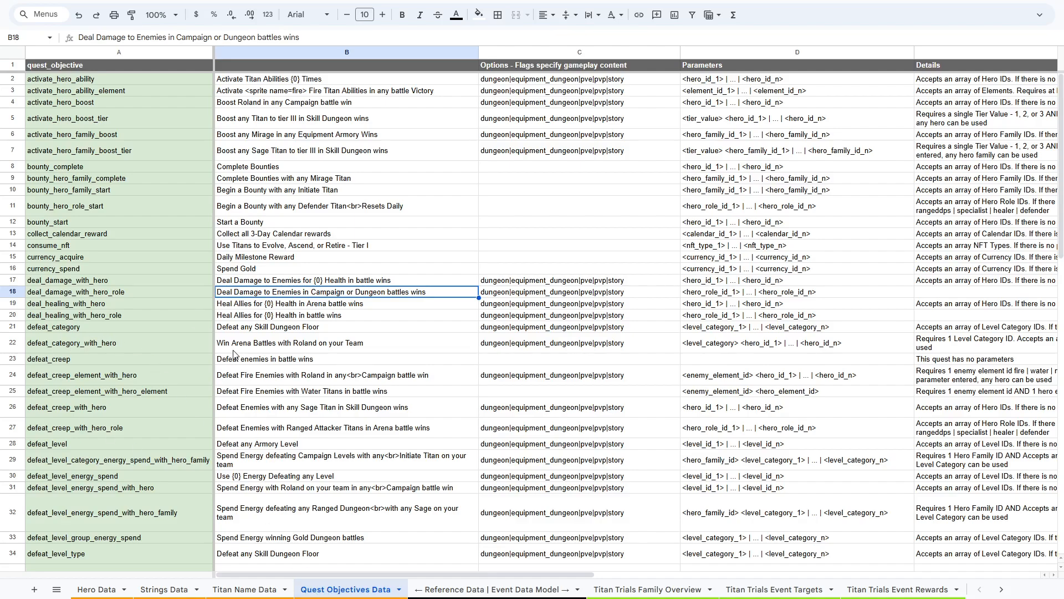
mouse_move(122, 303)
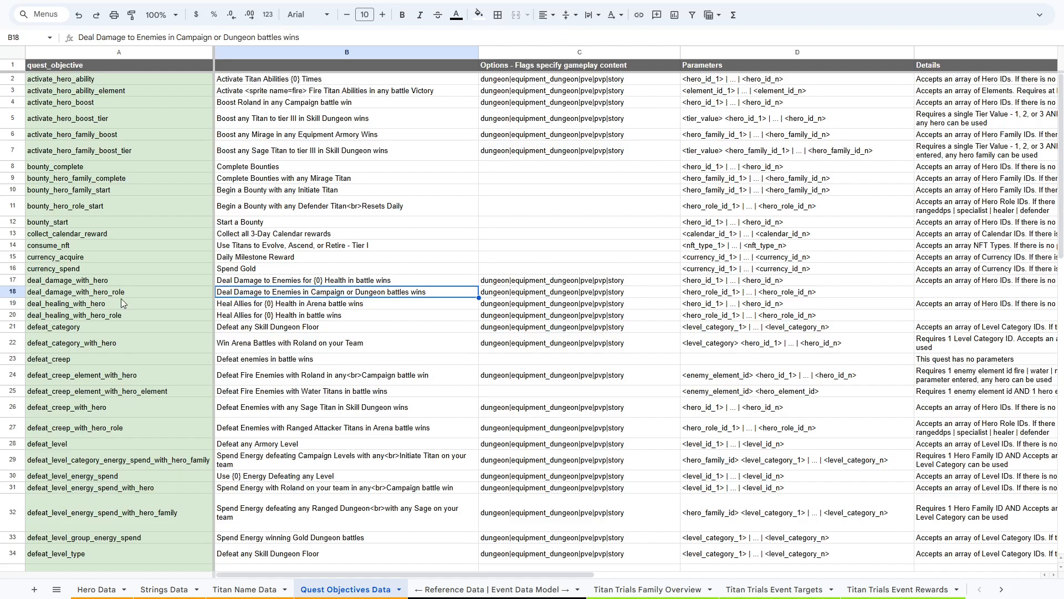
click(118, 406)
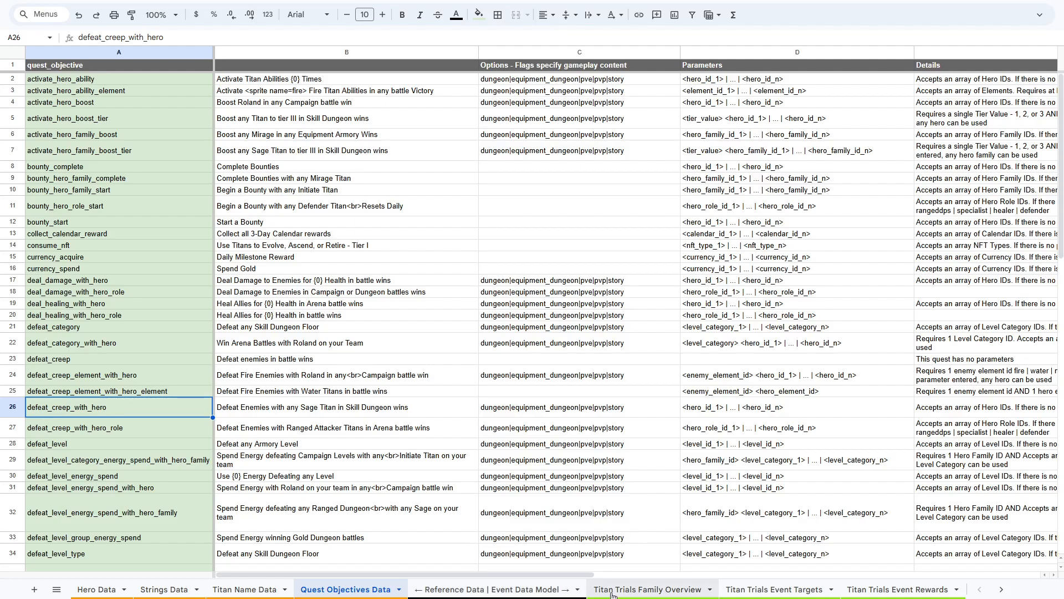
click(646, 588)
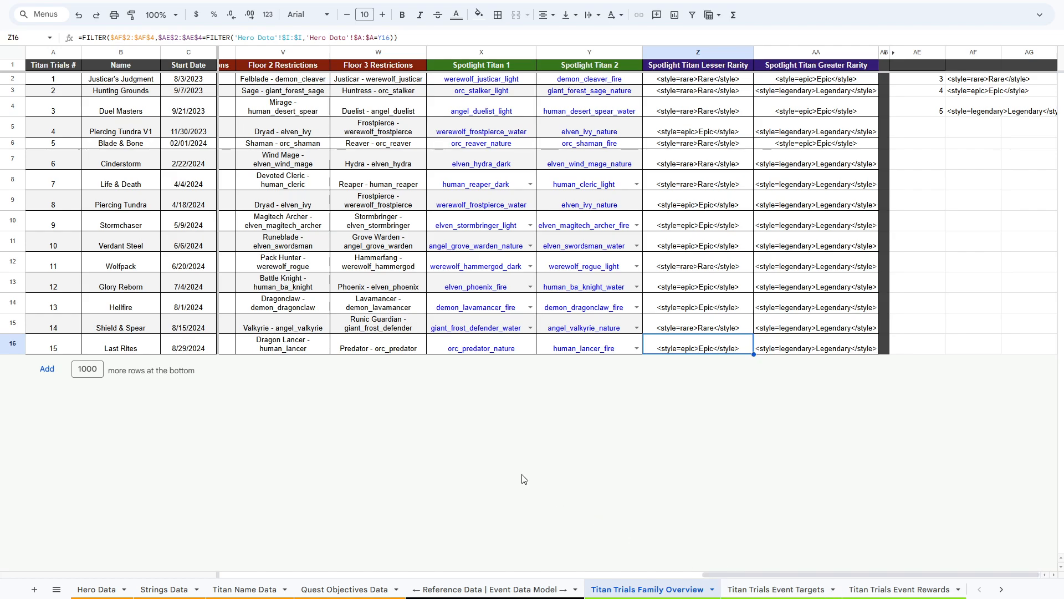
mouse_move(123, 205)
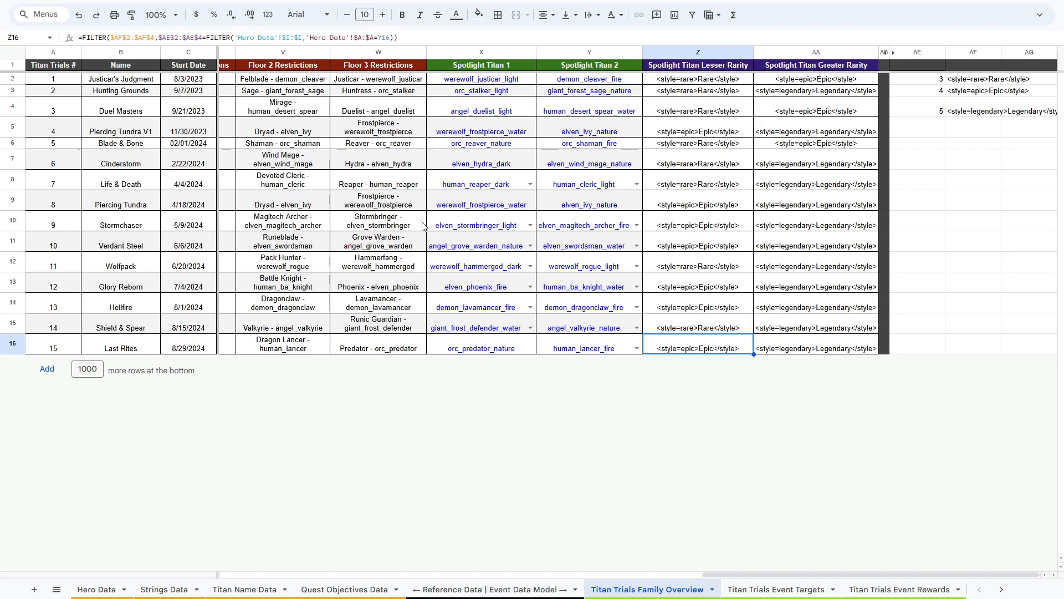
mouse_move(788, 276)
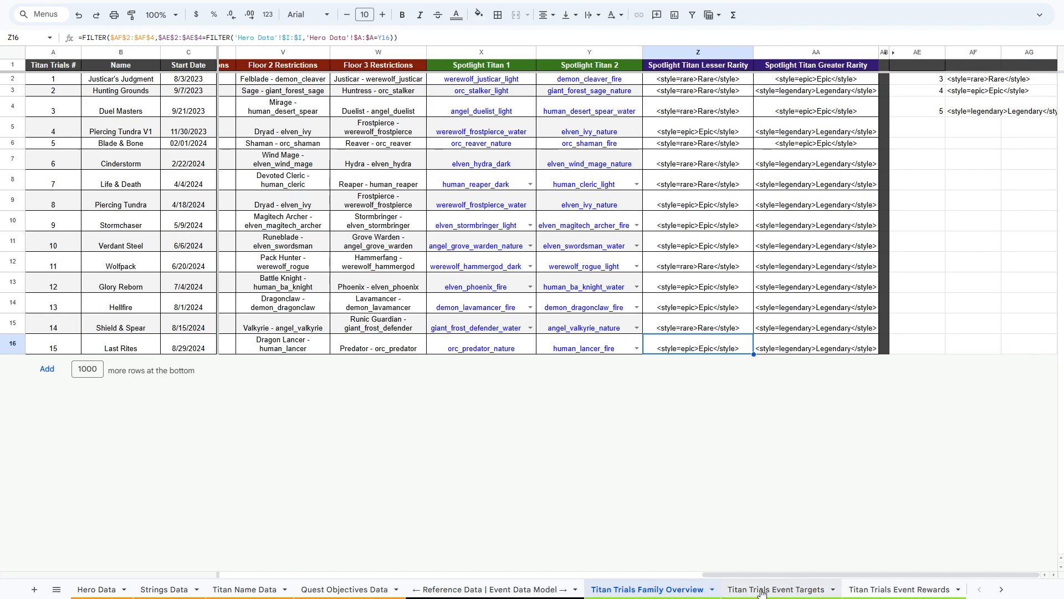
Step: Scroll through the Titan Trials Event Targets sheet to check the event targets
click(774, 588)
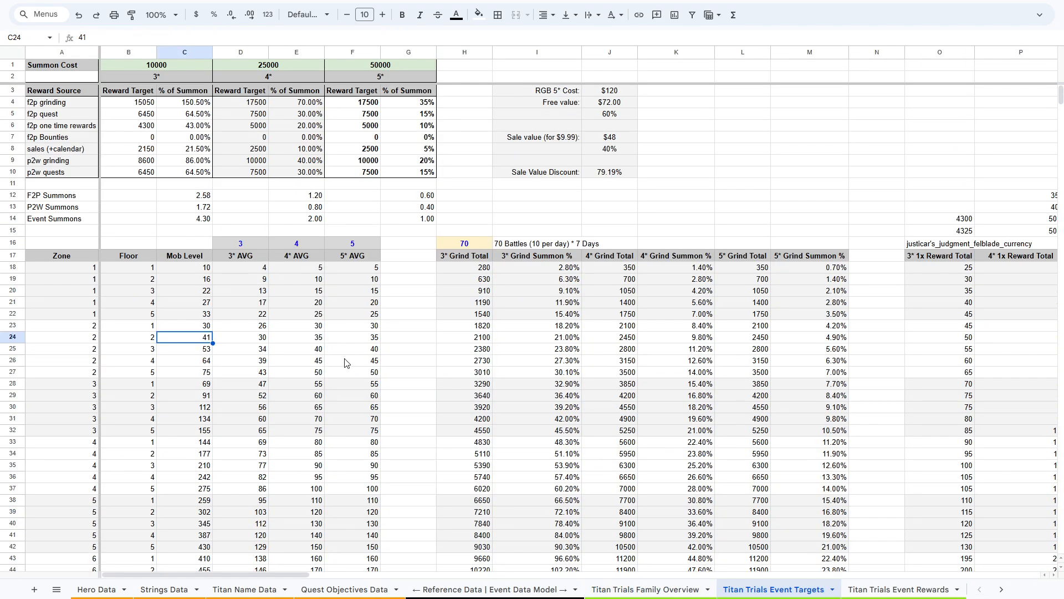
scroll(down, 3)
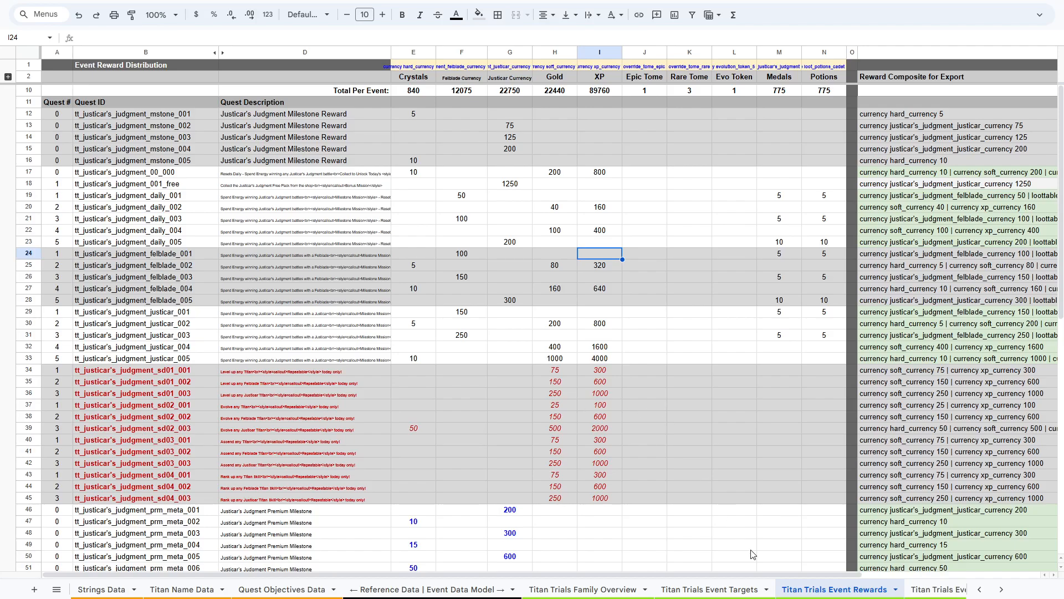
mouse_move(409, 141)
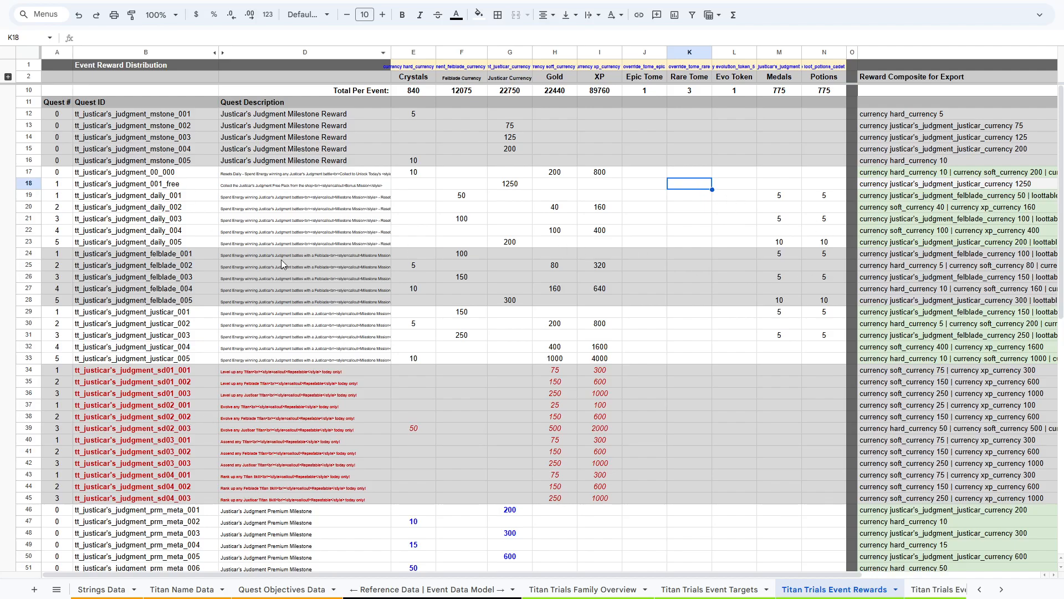
mouse_move(956, 282)
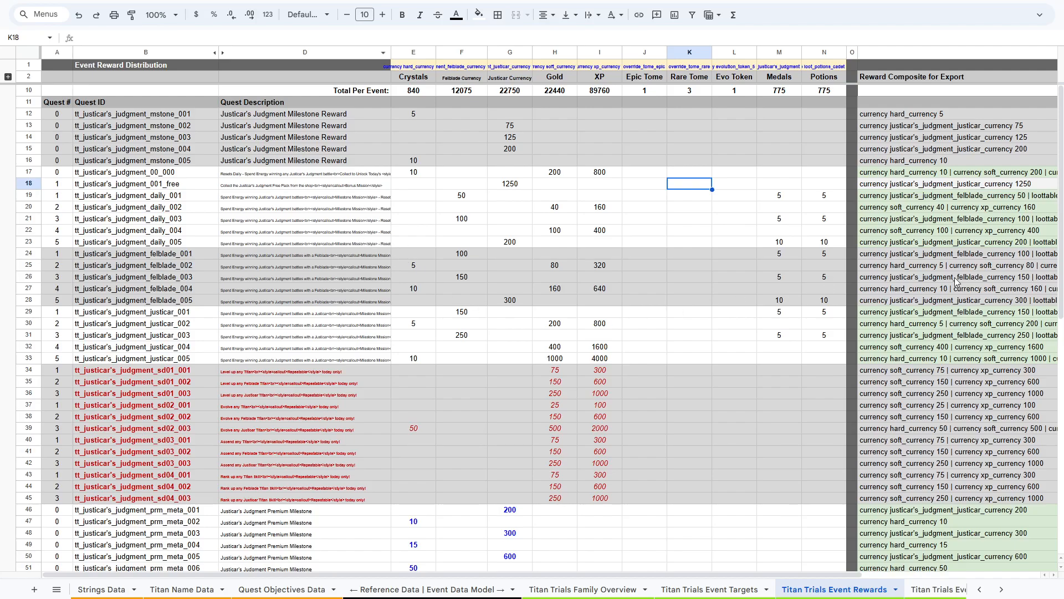
mouse_move(699, 197)
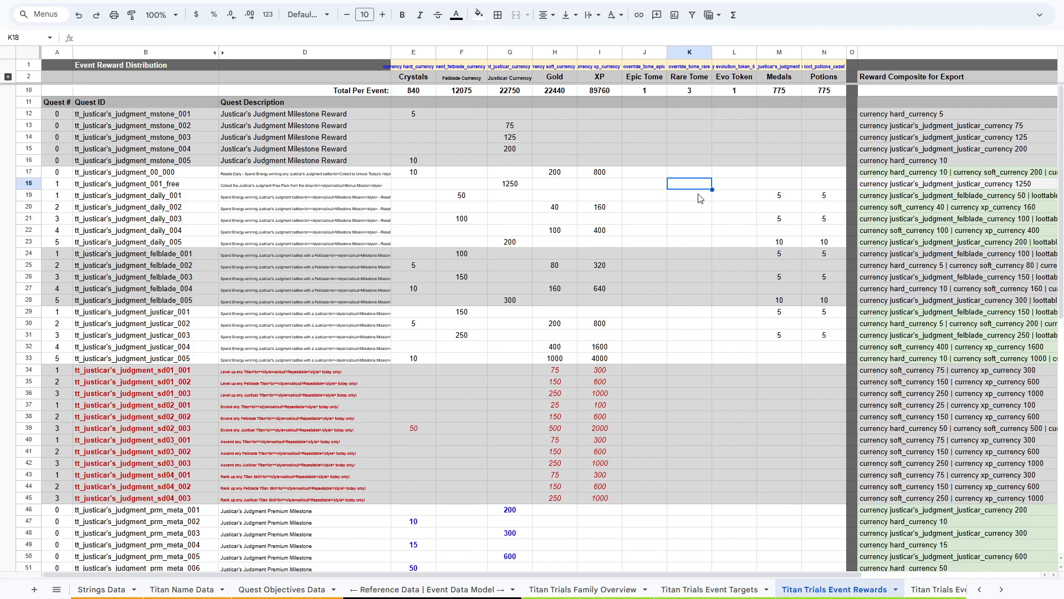
mouse_move(619, 247)
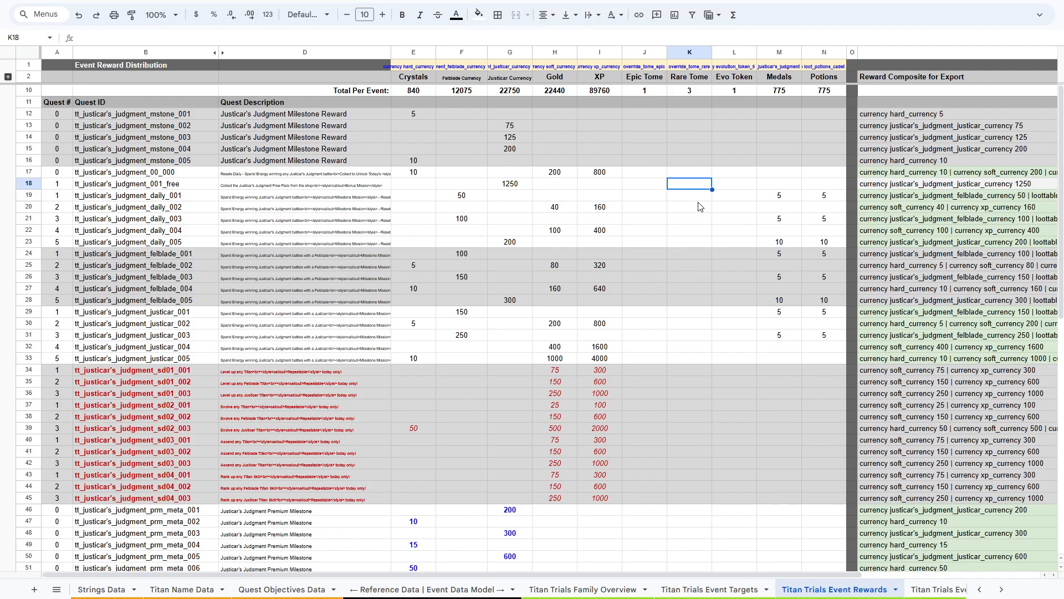
click(643, 183)
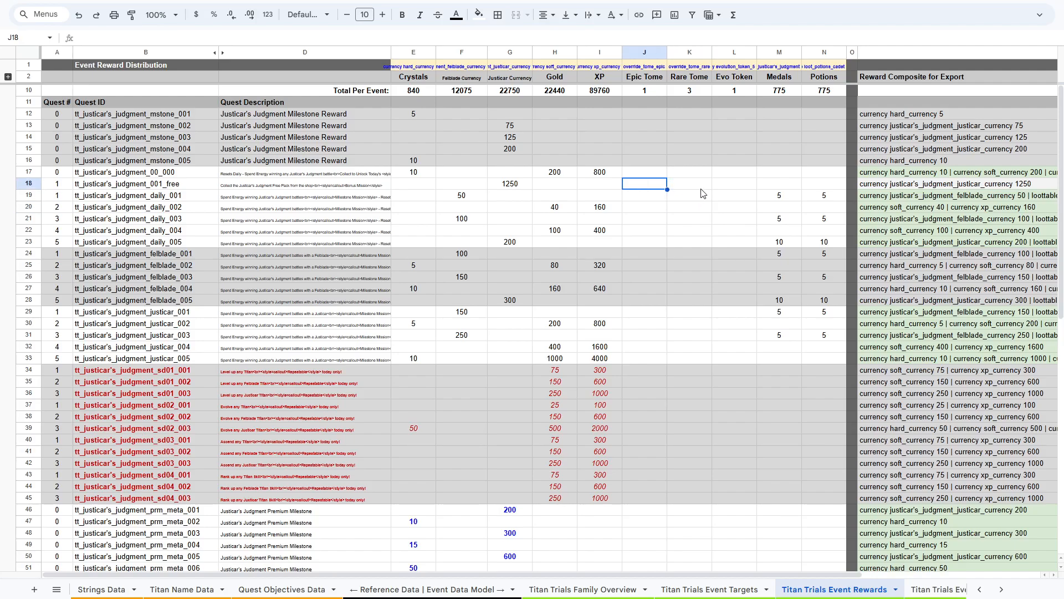
mouse_move(661, 529)
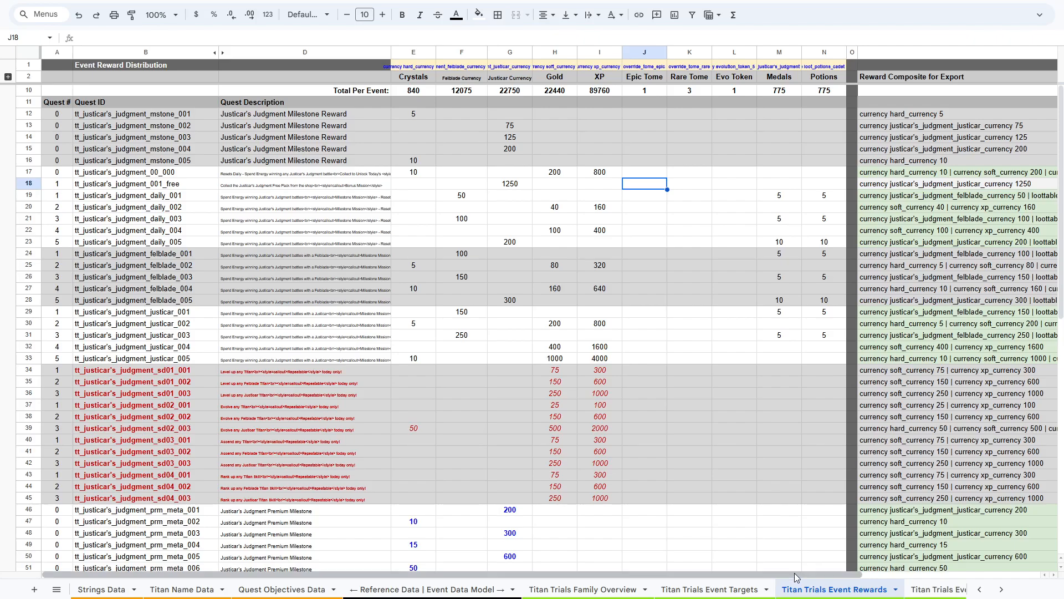
scroll(right, 3)
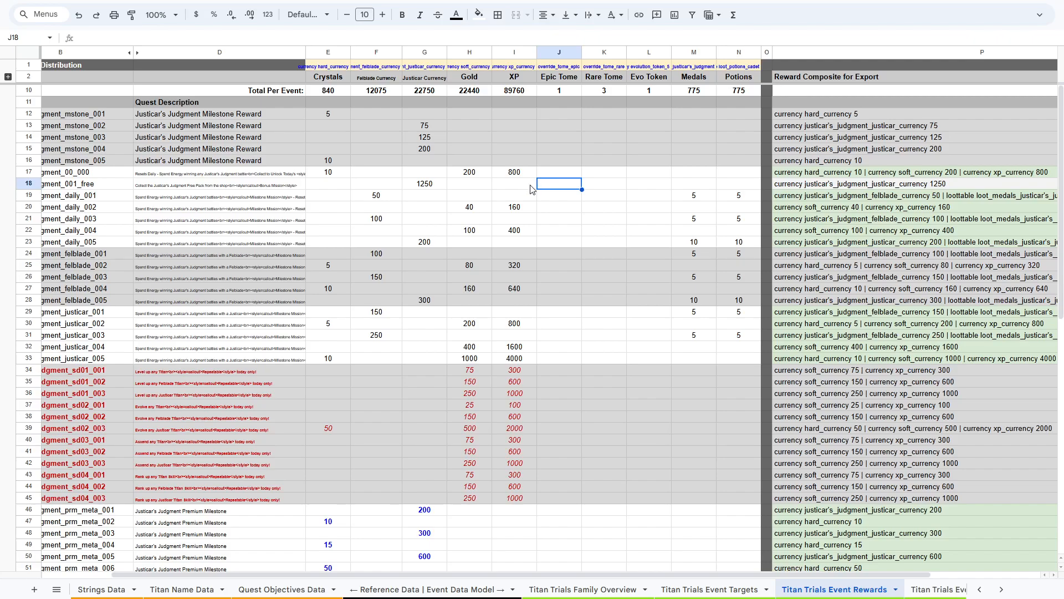
click(603, 184)
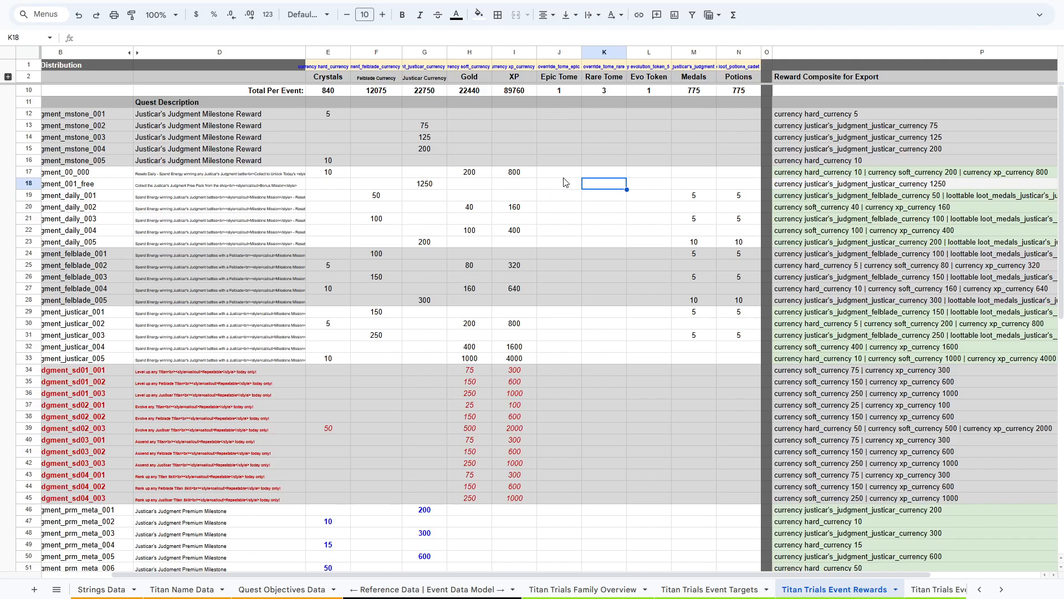
text(1)
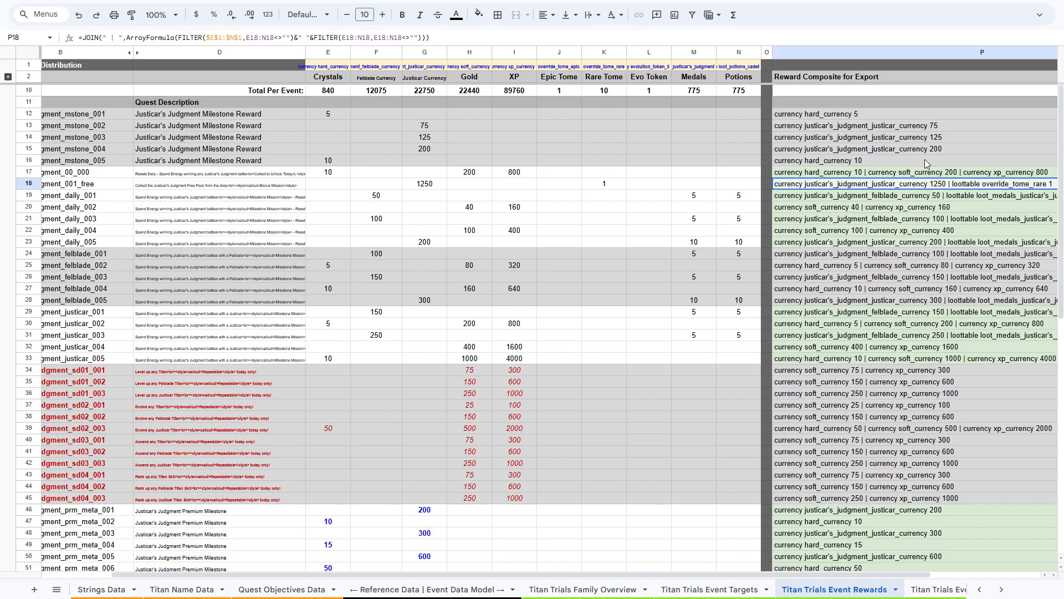
click(603, 184)
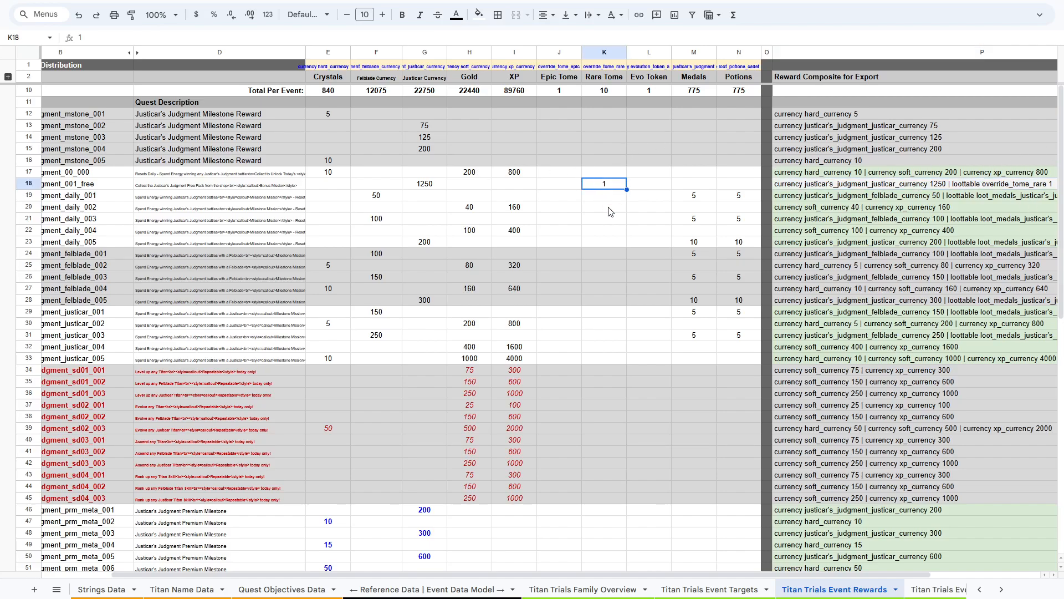
key(Delete)
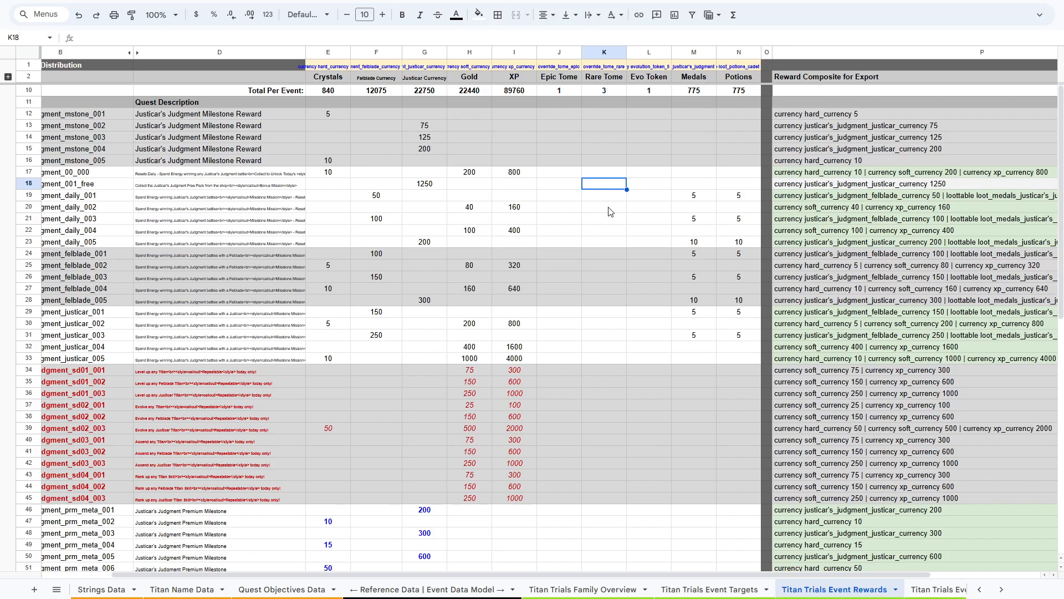
mouse_move(566, 490)
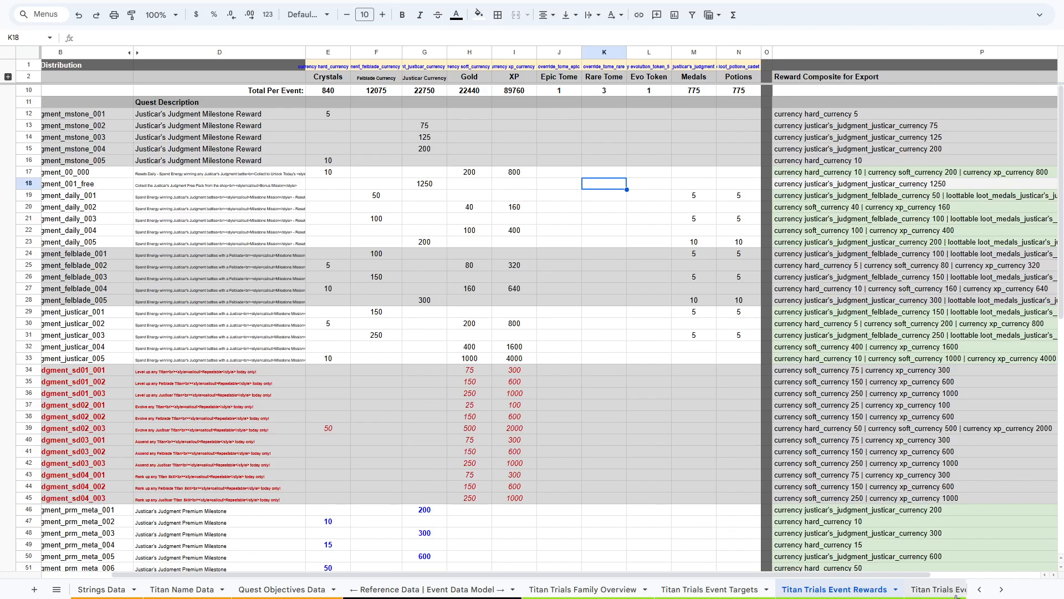
Step: Check the worksheet's B1 event list against the event names on Family Overview
click(893, 589)
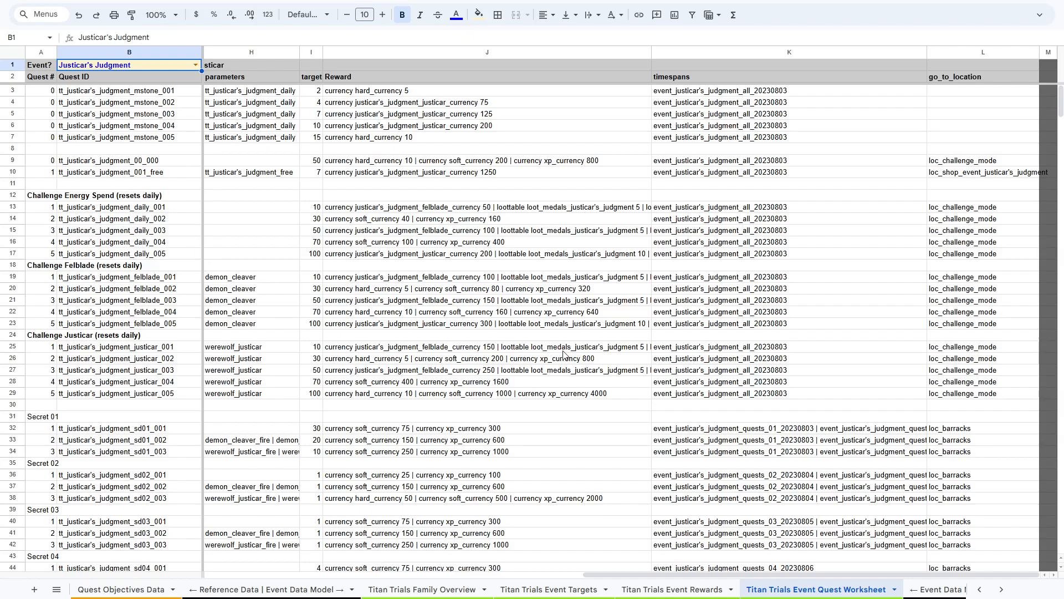
mouse_move(433, 329)
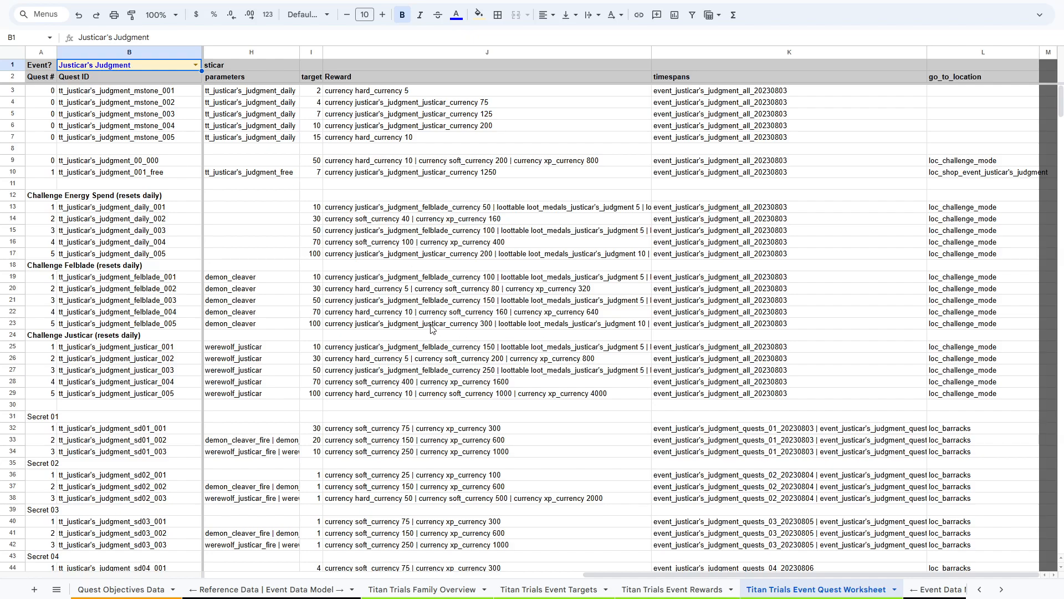
click(196, 64)
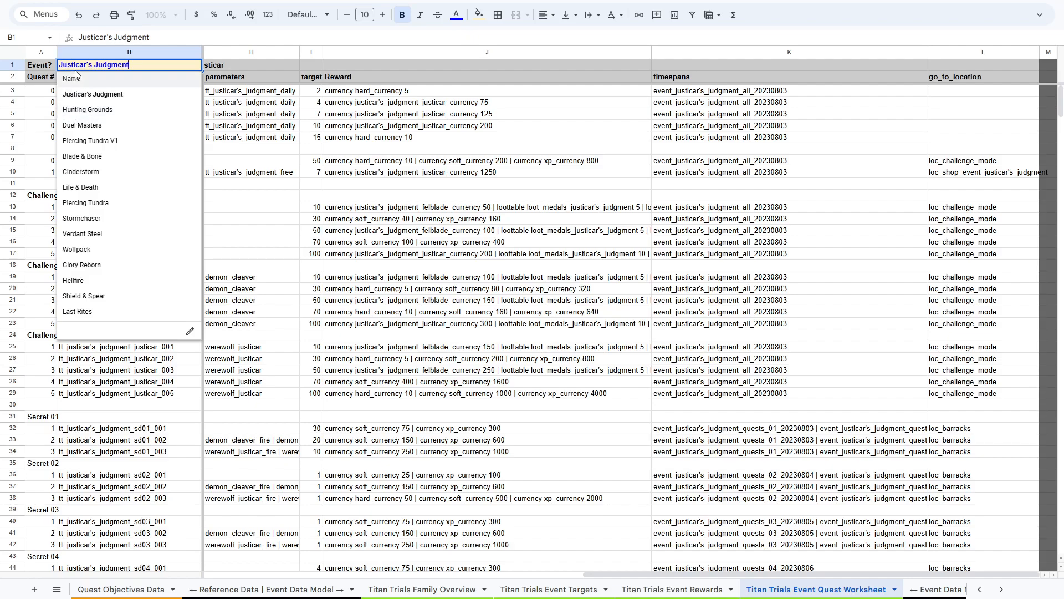
mouse_move(302, 576)
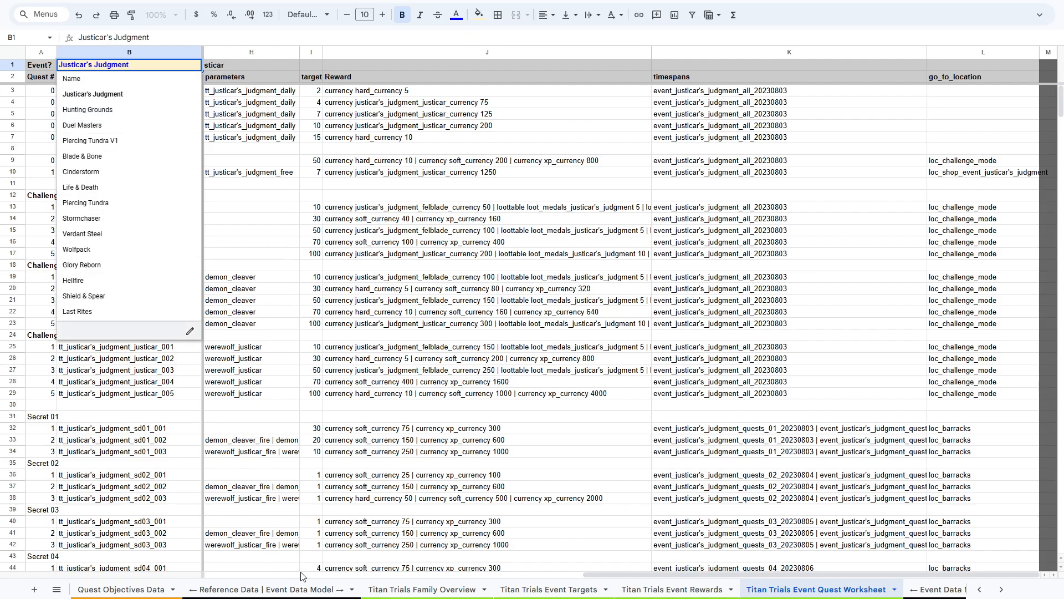
click(425, 589)
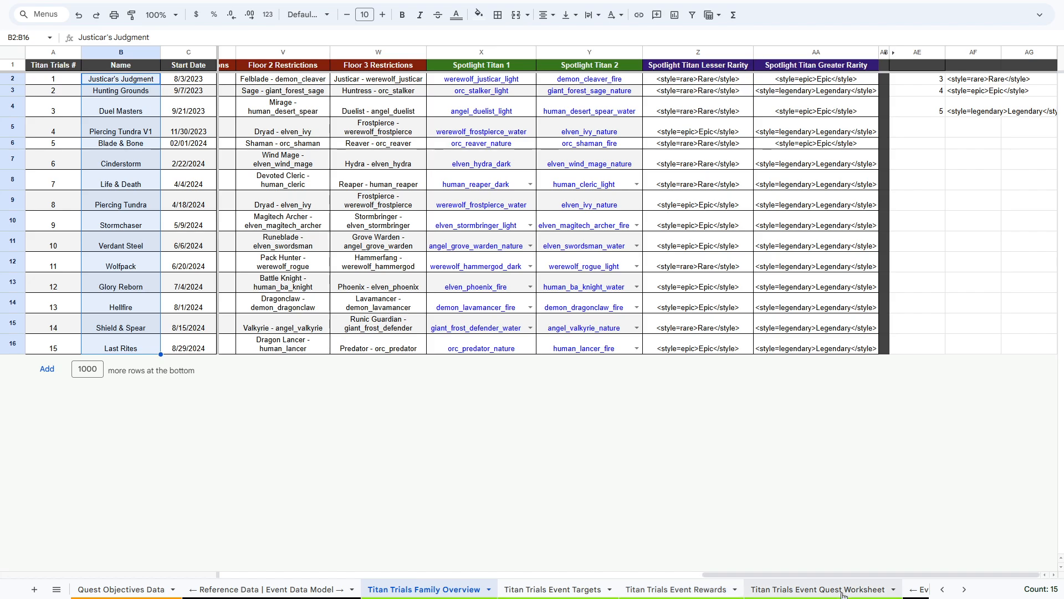
click(820, 588)
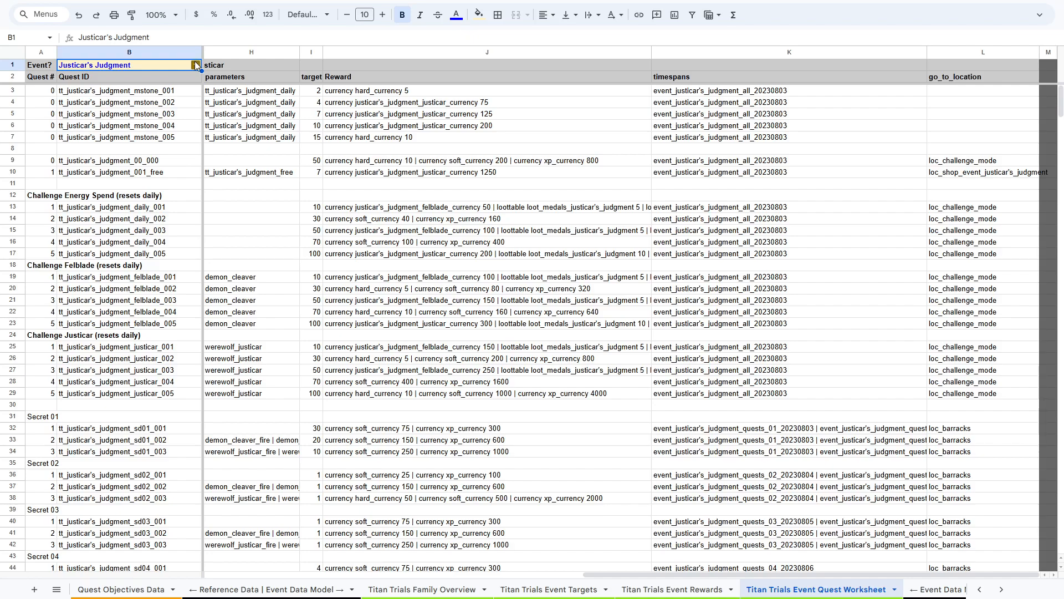
Step: Choose Hellfire as the event in the B1 dropdown
click(196, 64)
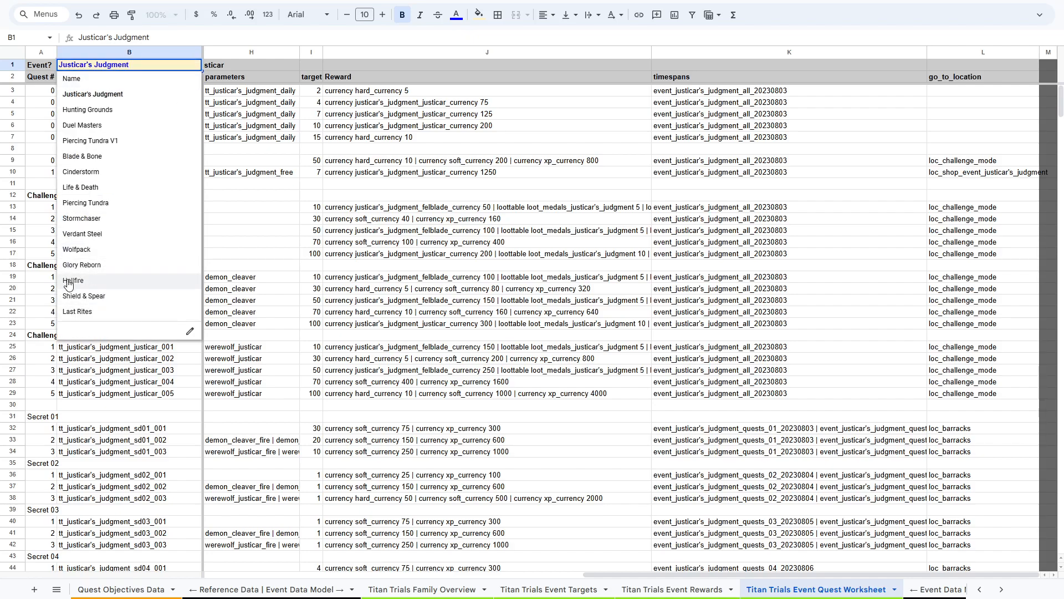
click(72, 280)
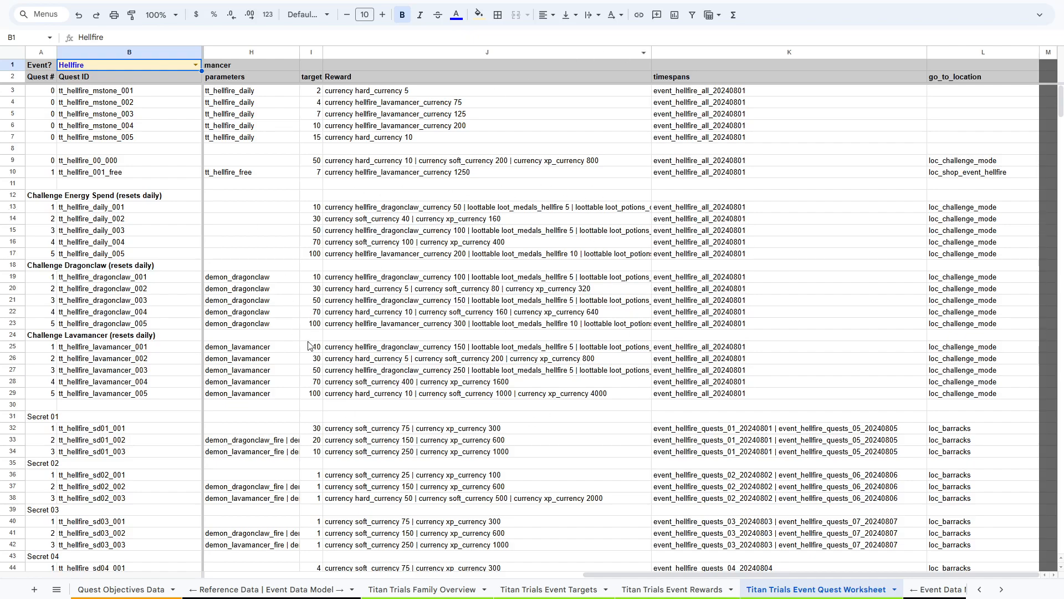
mouse_move(113, 275)
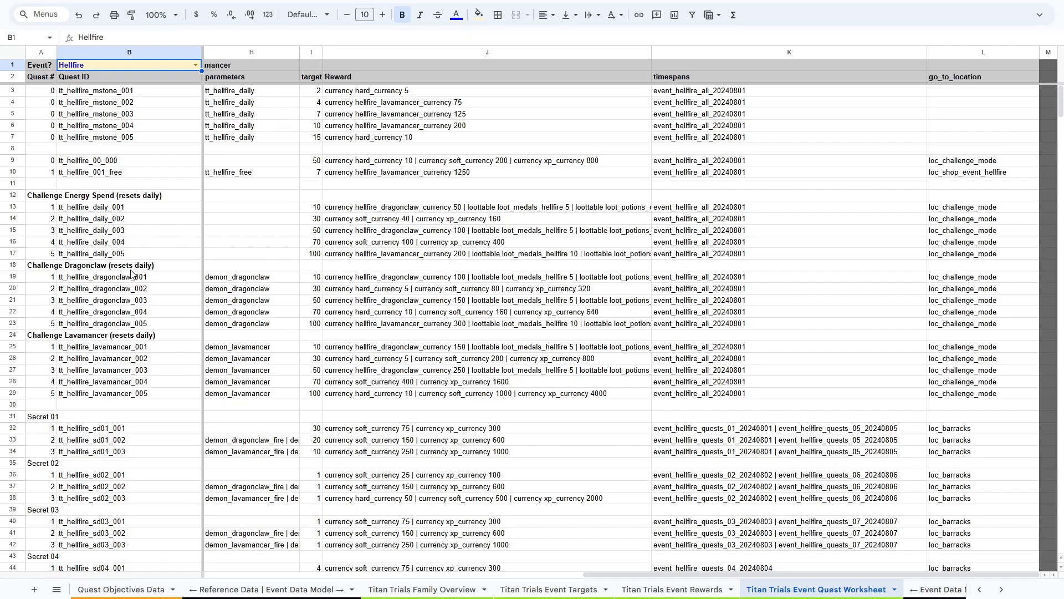
mouse_move(290, 435)
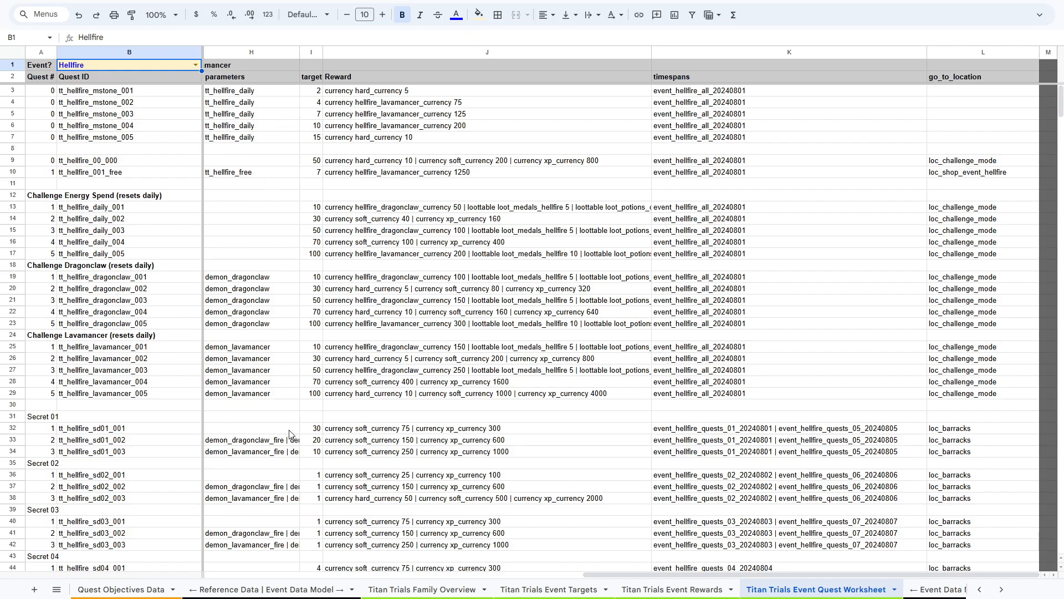
mouse_move(539, 551)
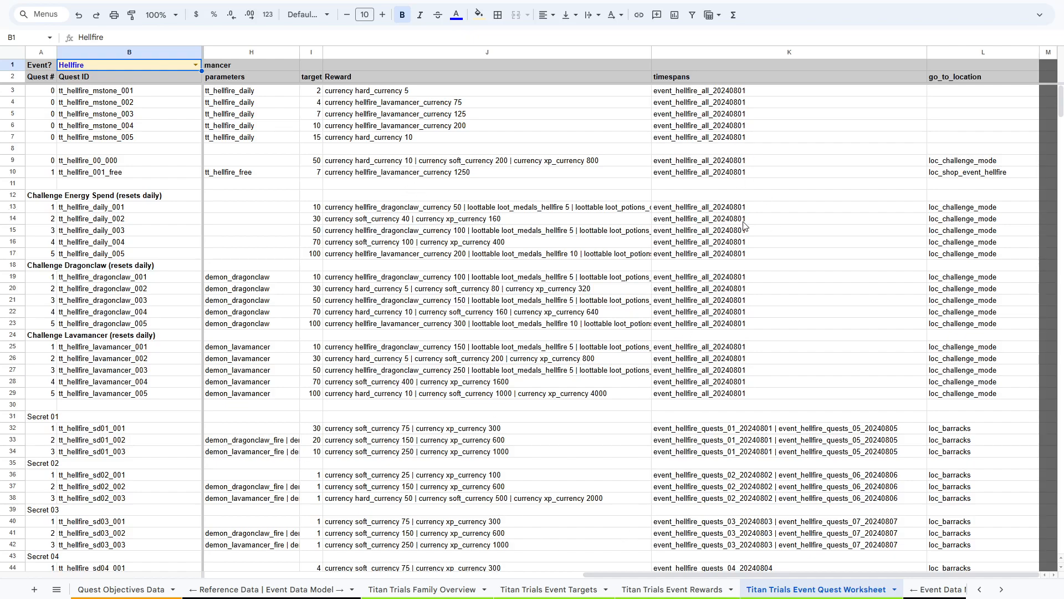
mouse_move(687, 429)
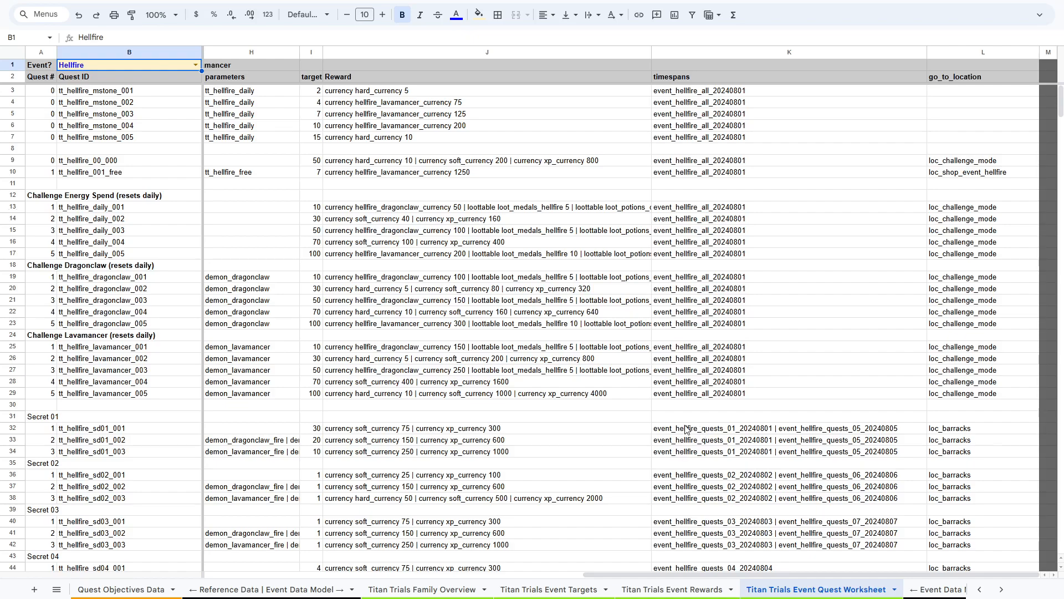
mouse_move(166, 158)
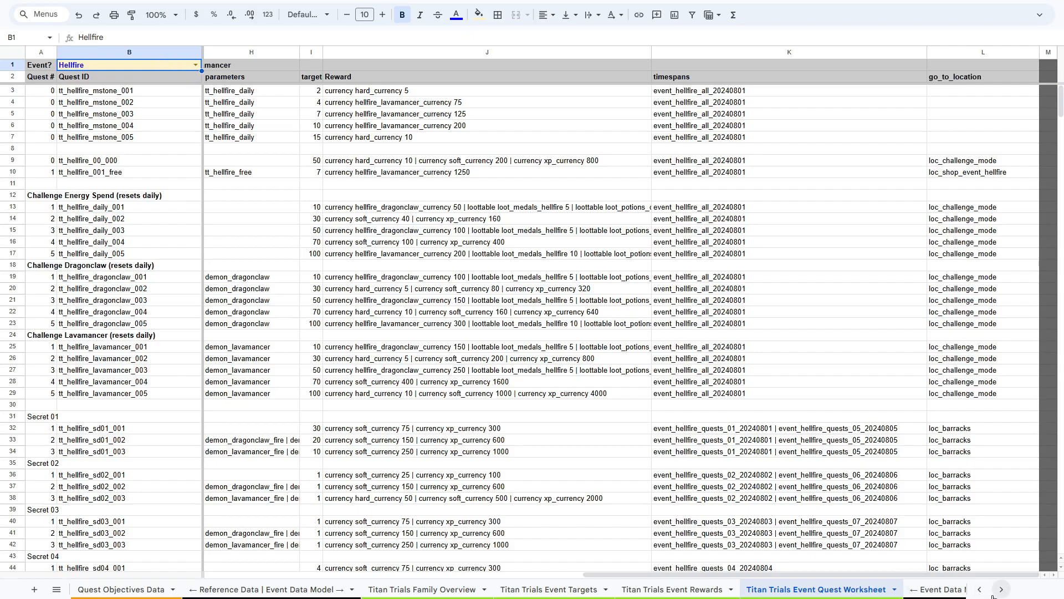
click(998, 588)
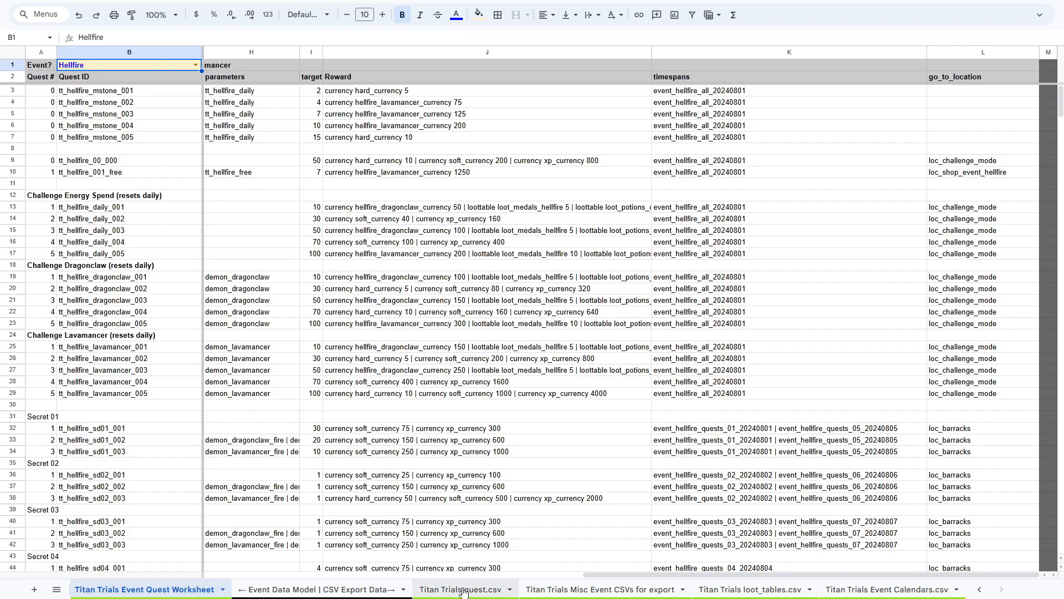
Step: Check Hellfire quests on quest.csv, then view Hellfire data in Misc Event CSVs for export
click(460, 588)
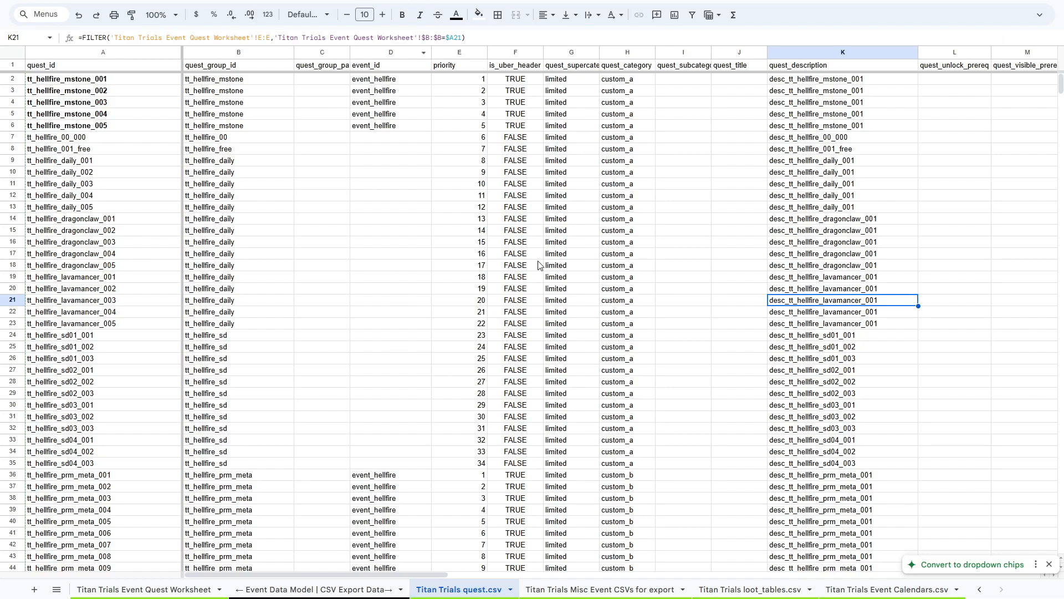
mouse_move(583, 523)
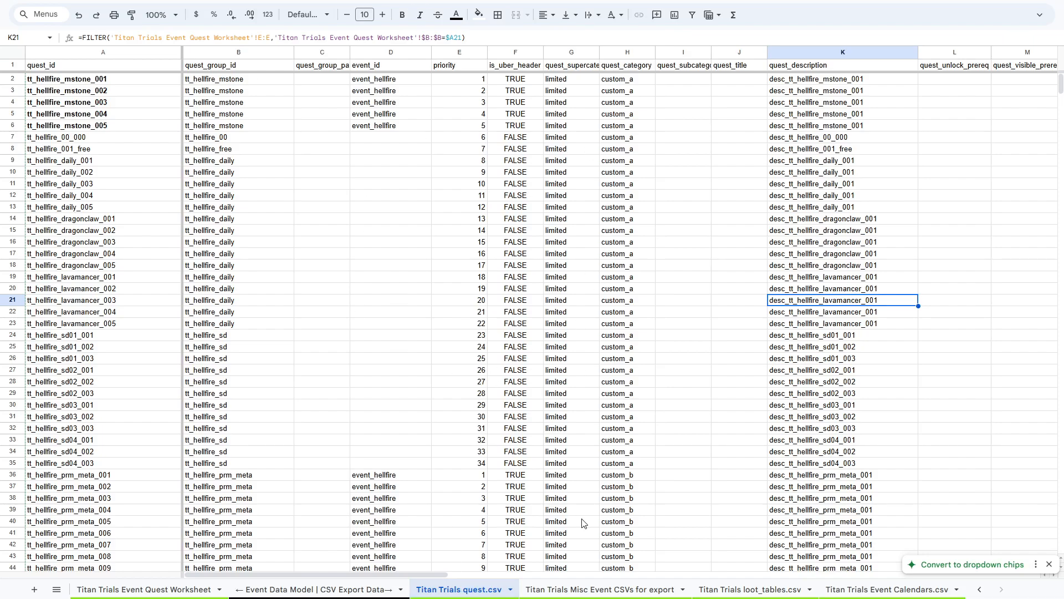
click(602, 589)
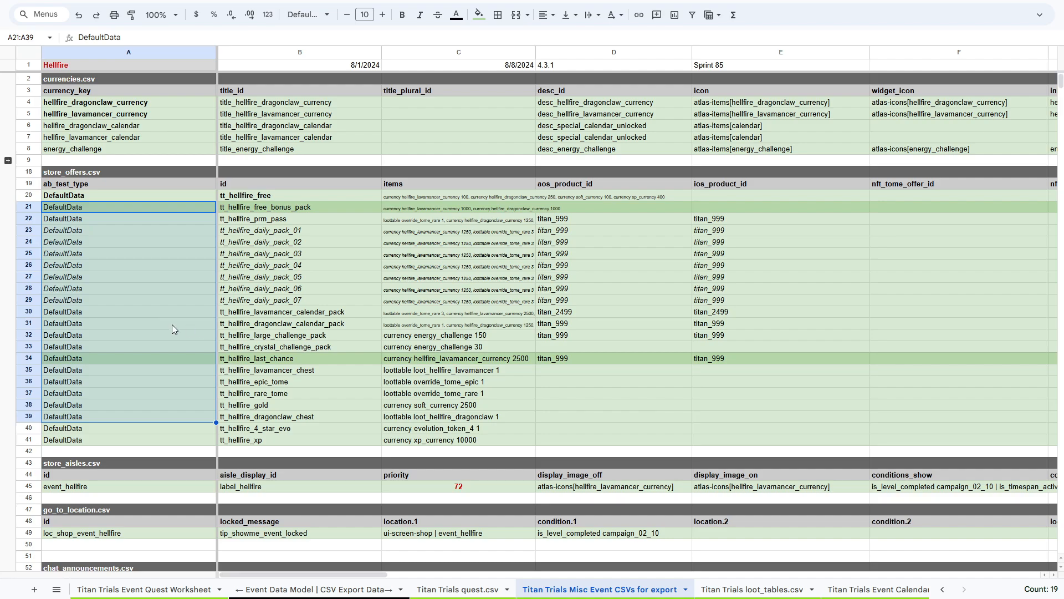
scroll(down, 3)
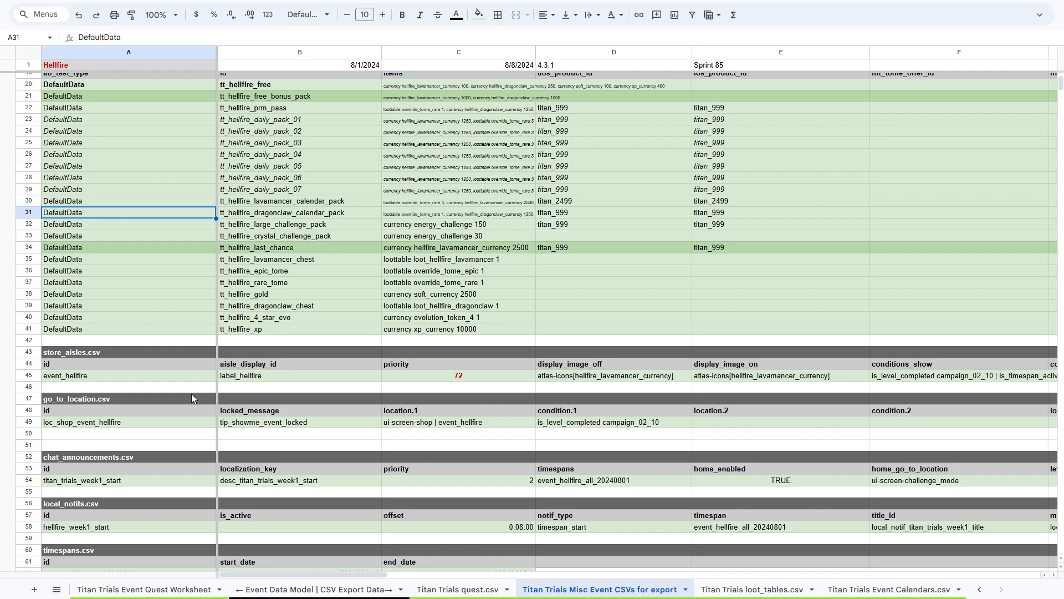
click(128, 386)
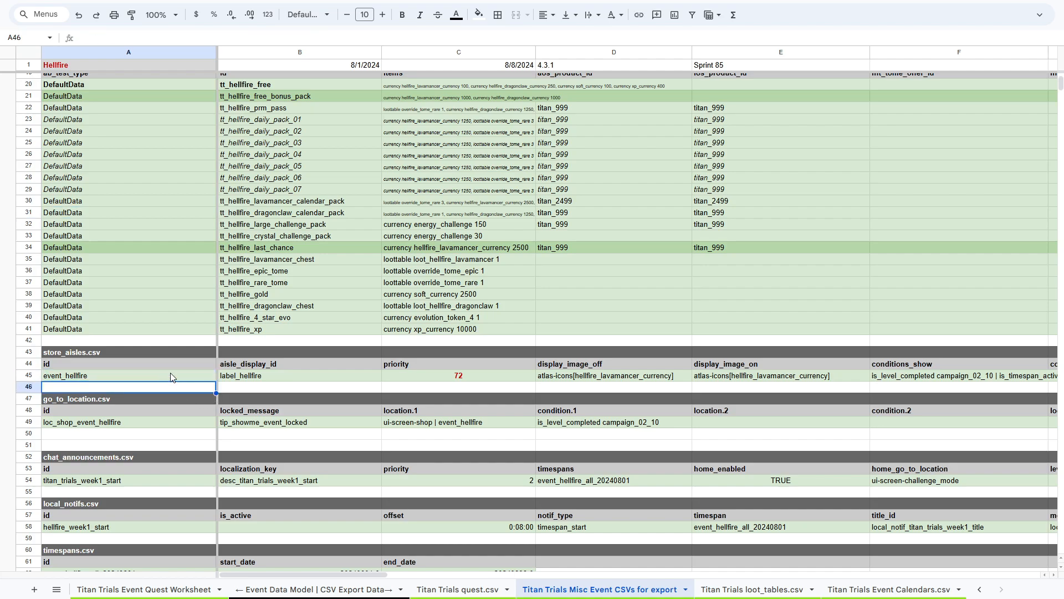
click(127, 421)
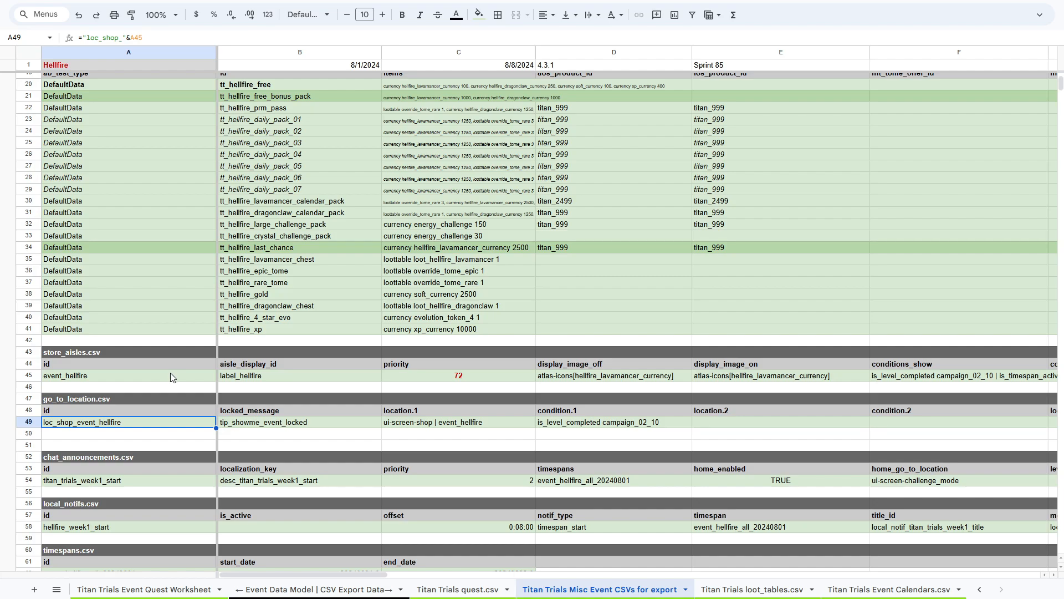
click(80, 480)
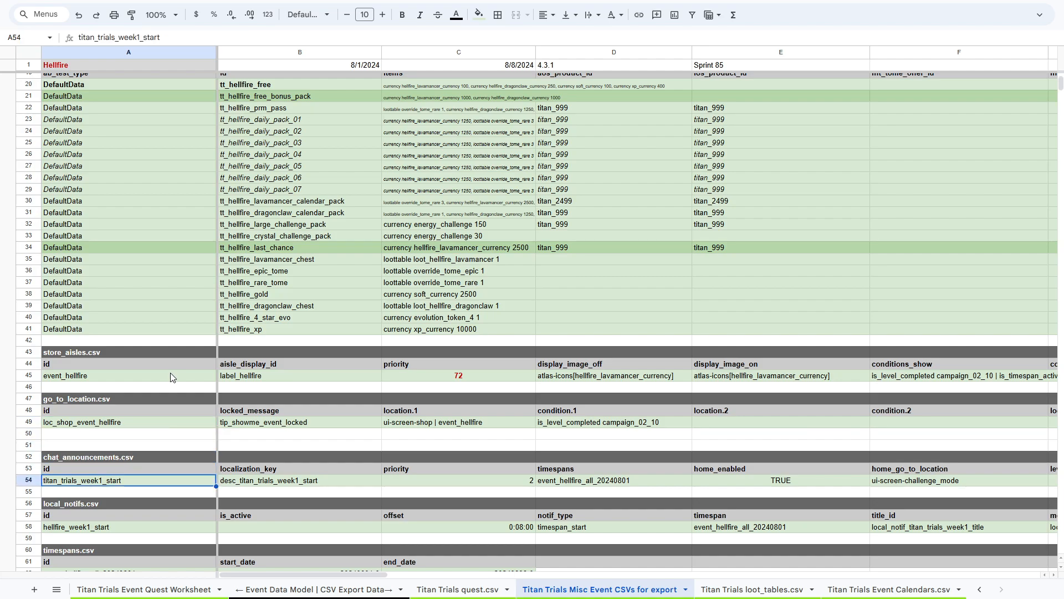
mouse_move(410, 386)
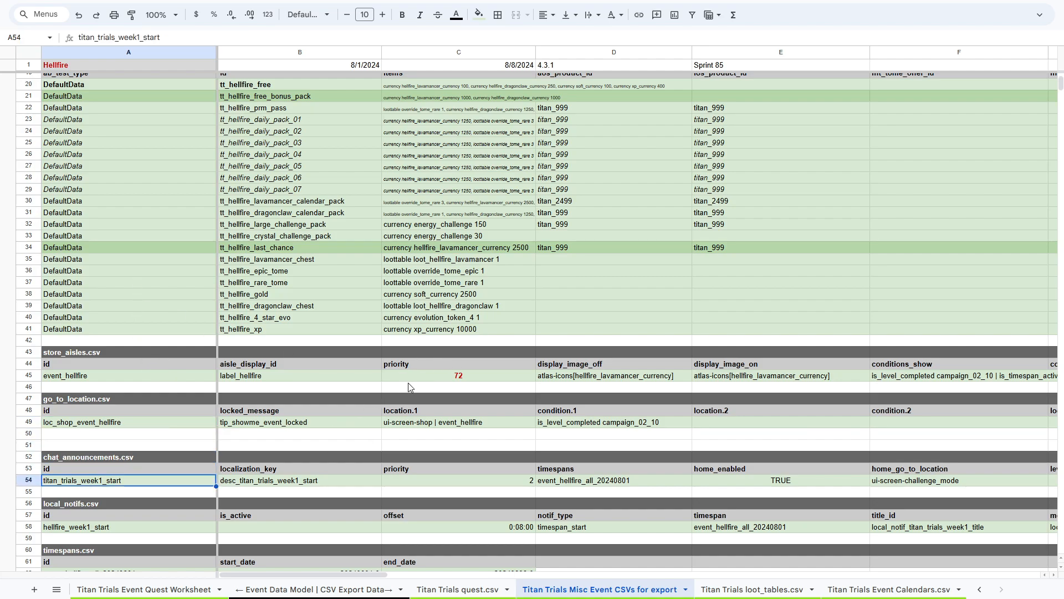
scroll(down, 3)
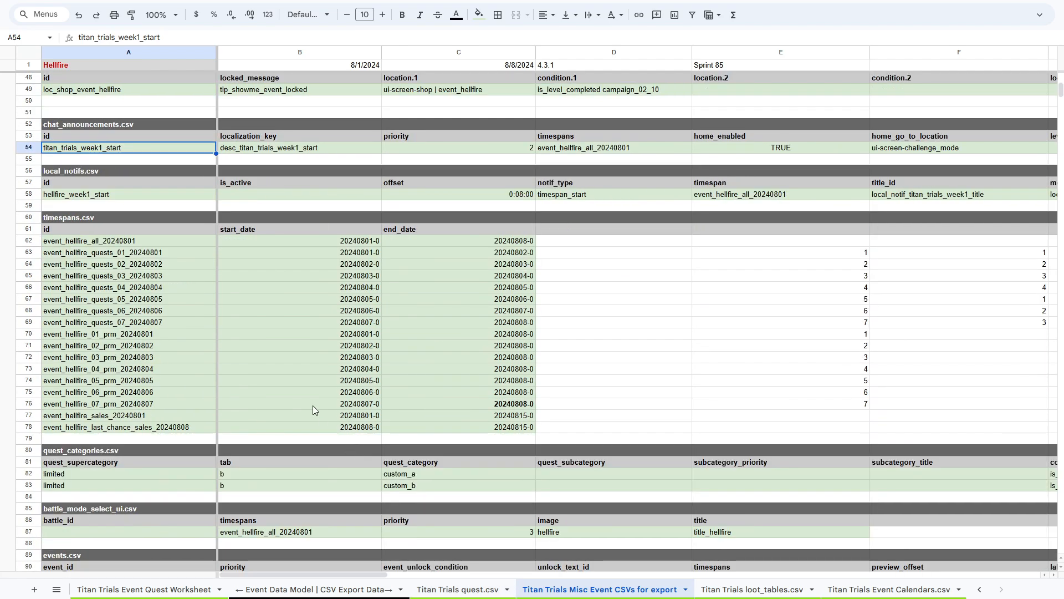
scroll(down, 3)
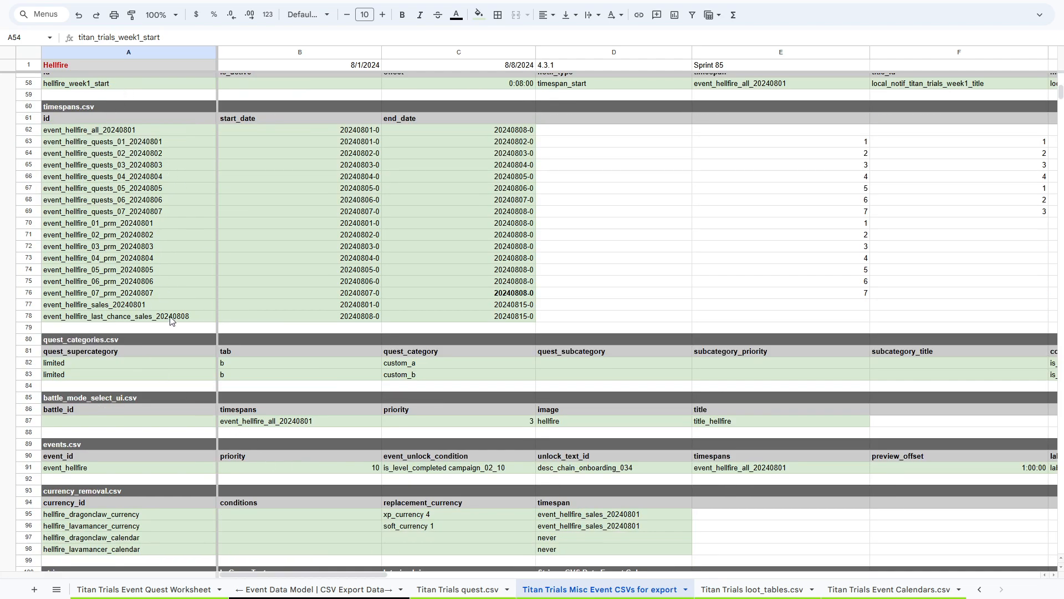
scroll(down, 3)
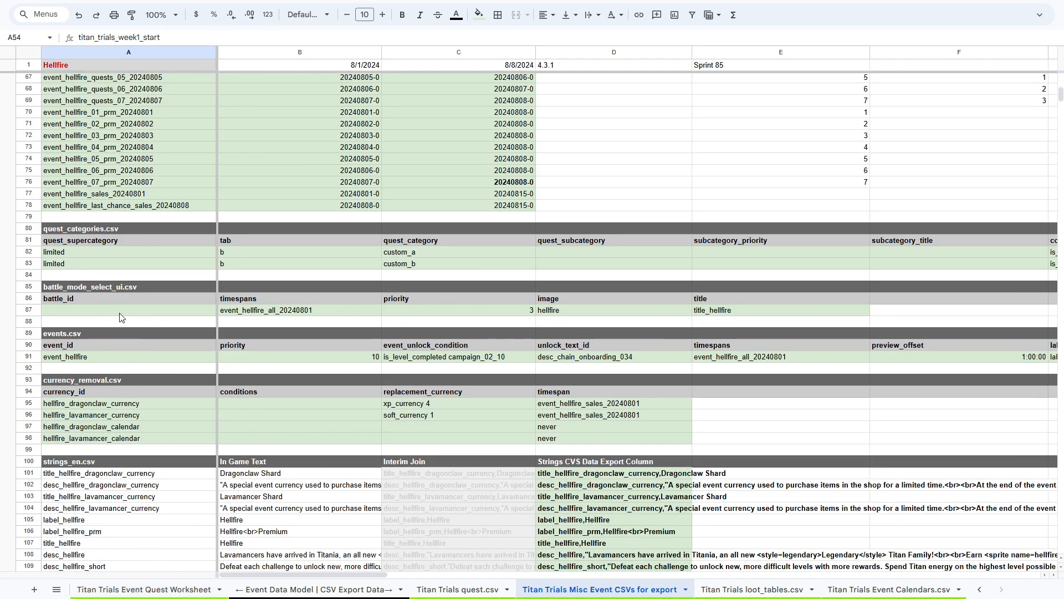
click(128, 310)
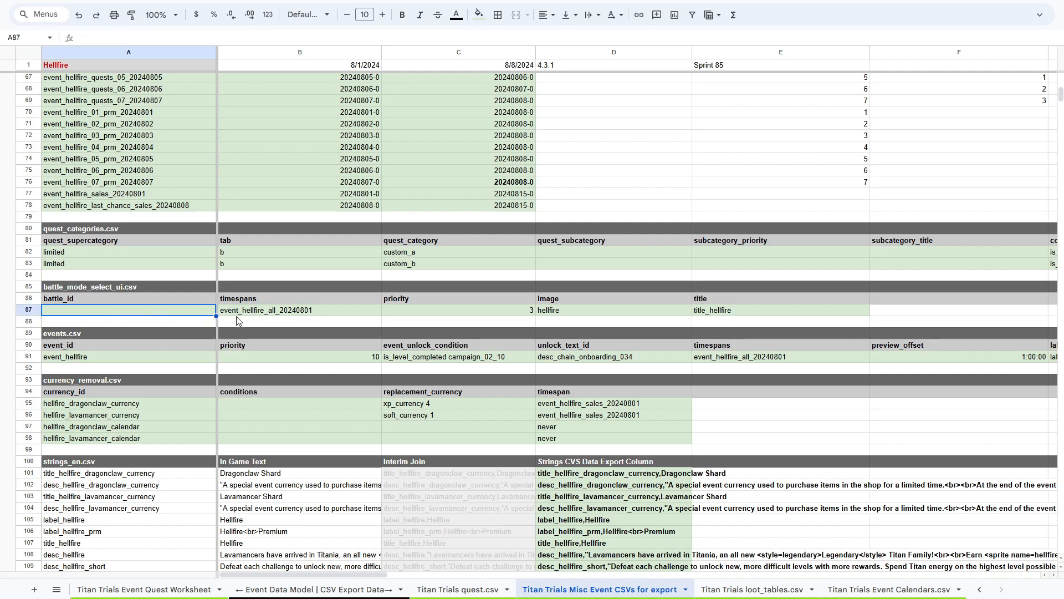
click(299, 310)
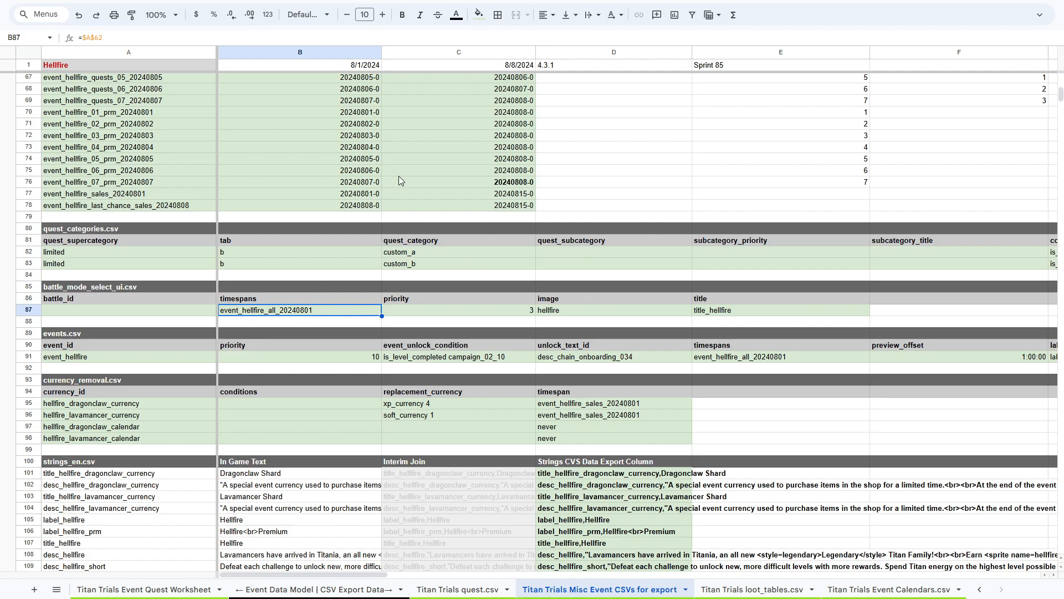
scroll(down, 3)
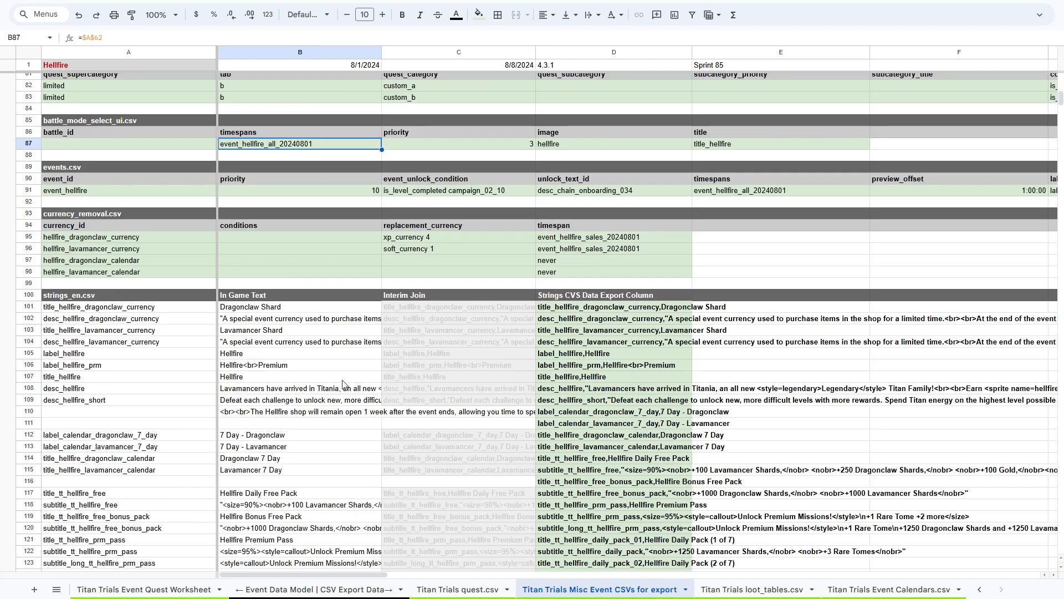
mouse_move(99, 239)
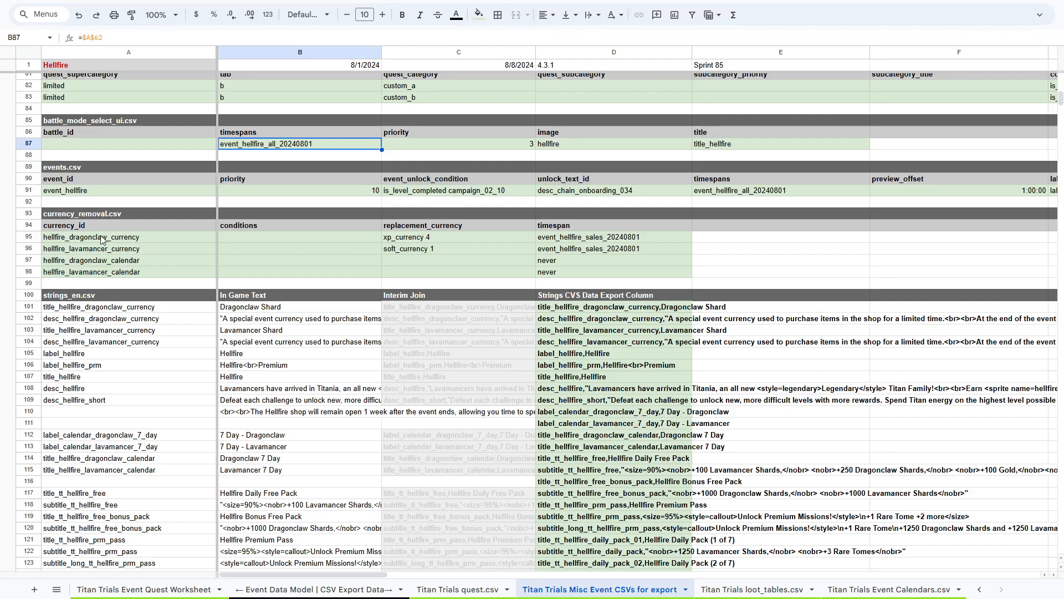
click(128, 237)
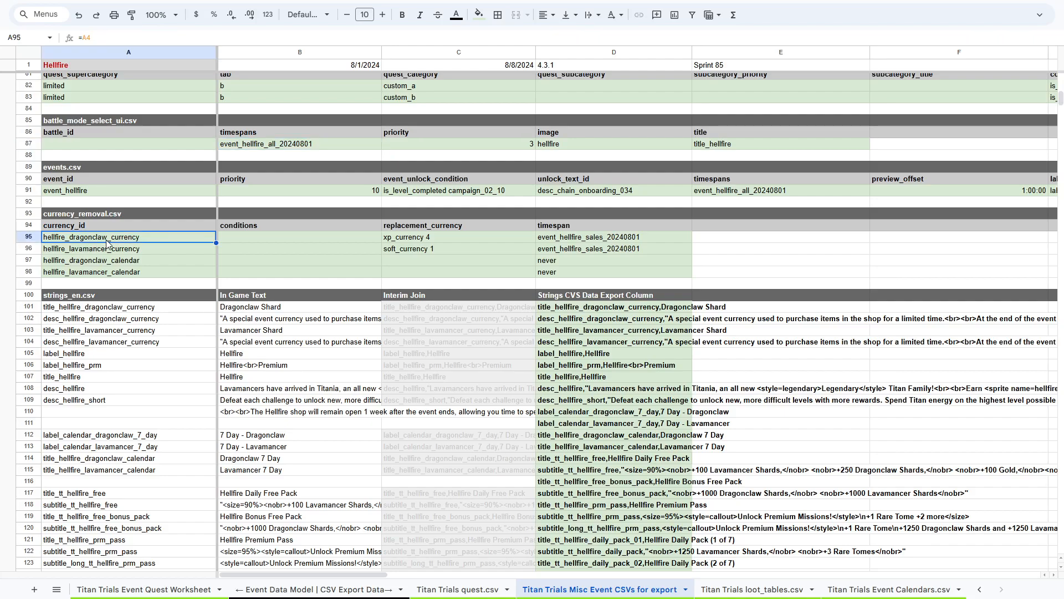
mouse_move(543, 215)
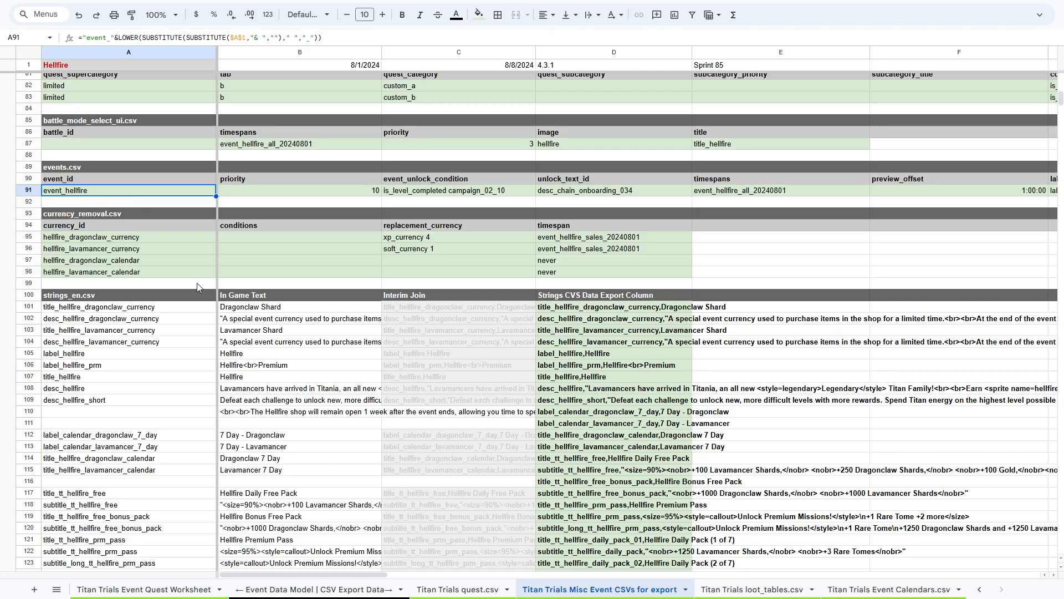
scroll(down, 3)
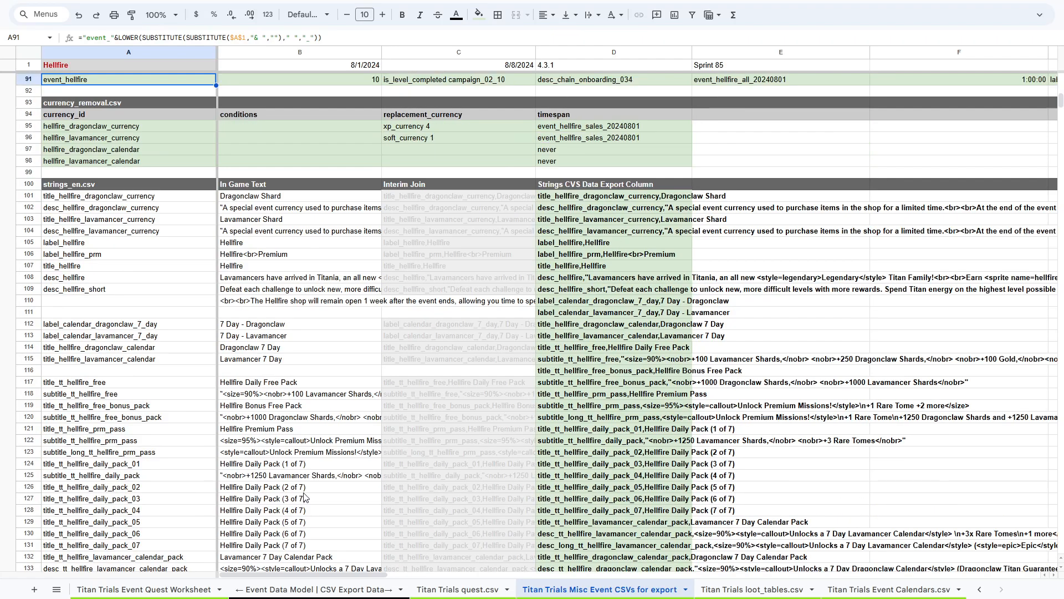
scroll(down, 3)
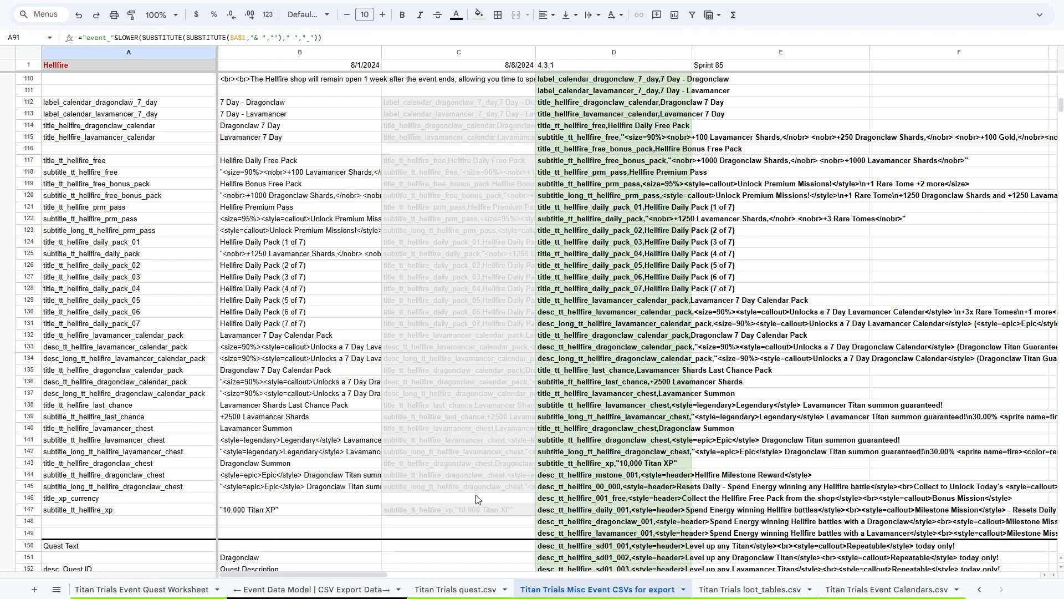
scroll(up, 3)
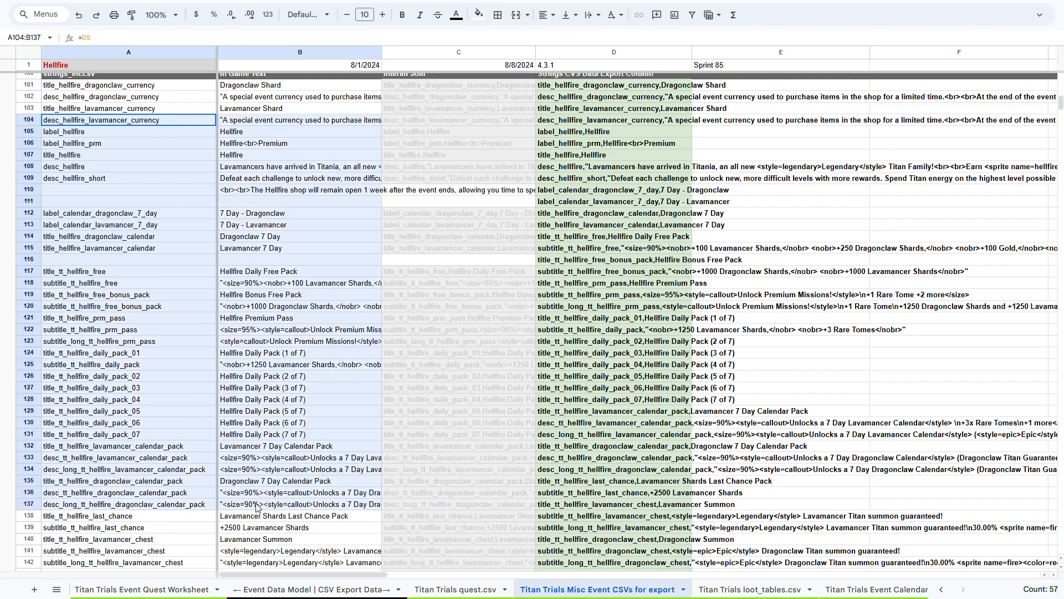
scroll(down, 3)
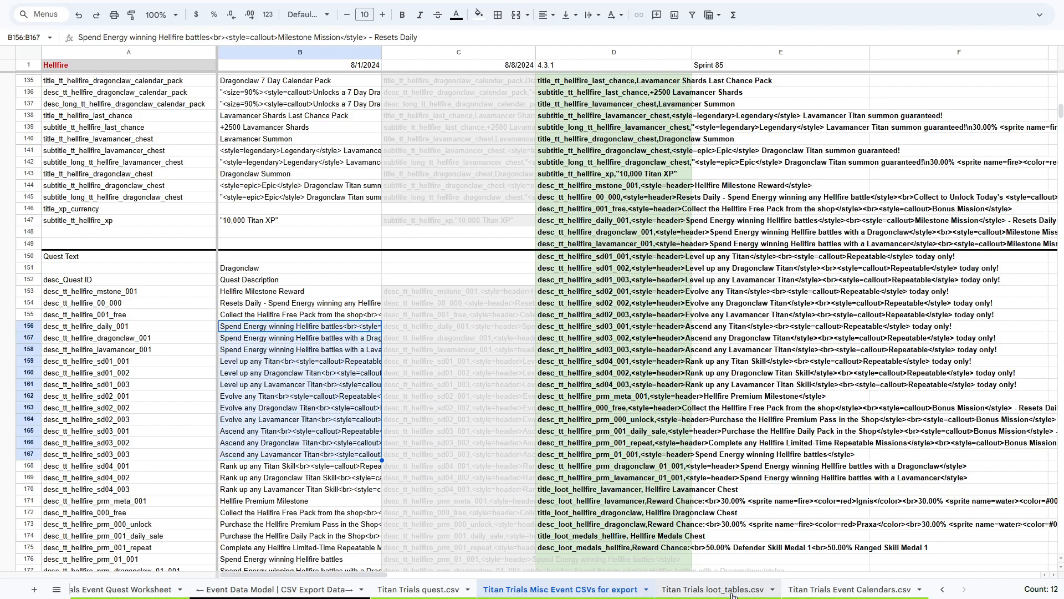
Step: Inspect the formula building the lavamancer chest title on loot_tables.csv
click(749, 589)
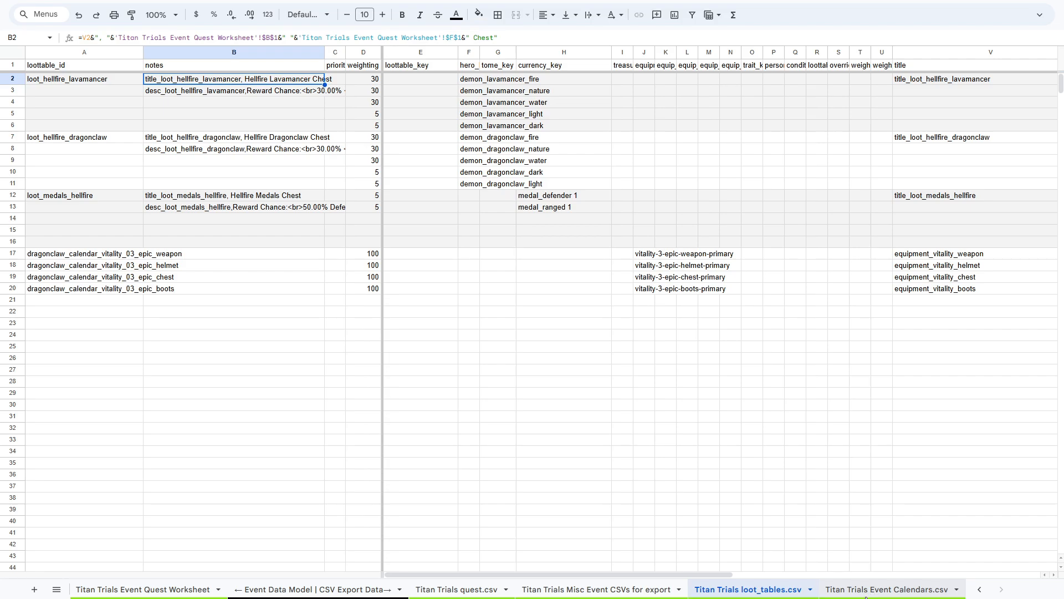
click(886, 589)
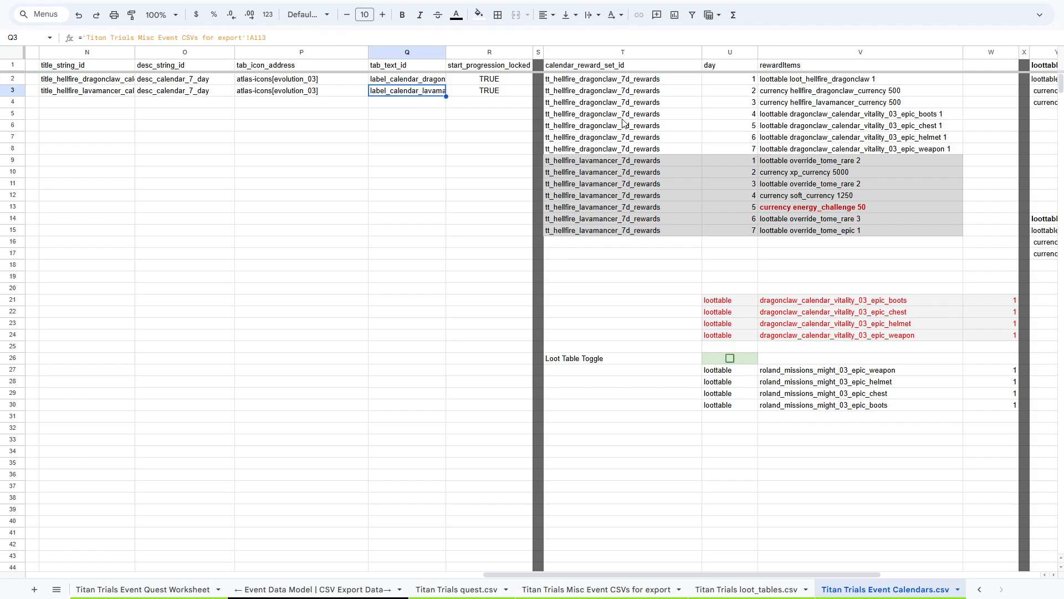
Step: Inspect the Dragonclaw seven-day reward set ids in T2:V8, then scroll back to earlier tabs
drag(622, 78, 859, 149)
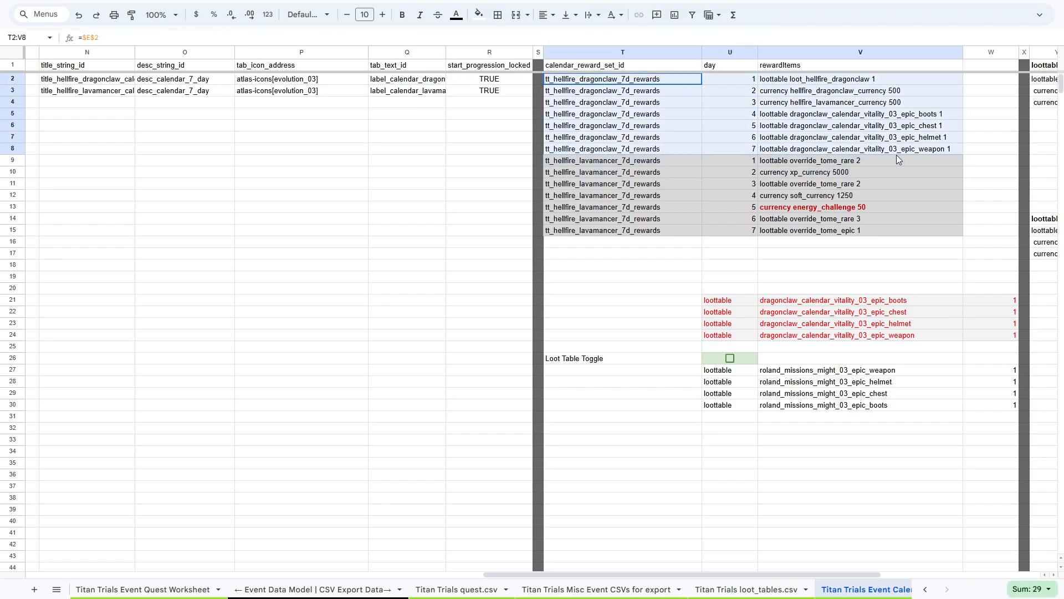
click(602, 160)
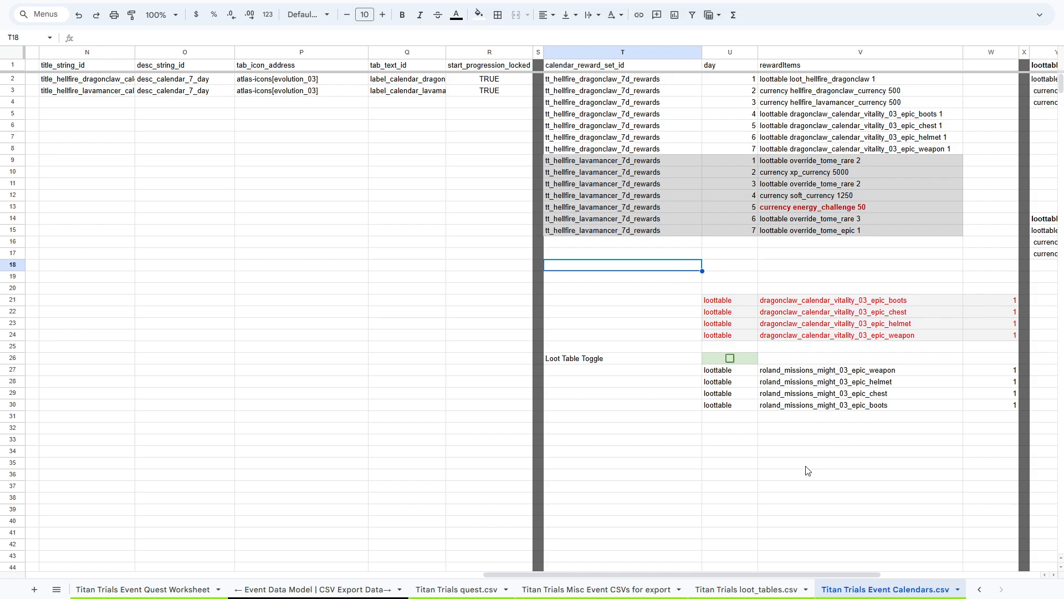
scroll(right, 3)
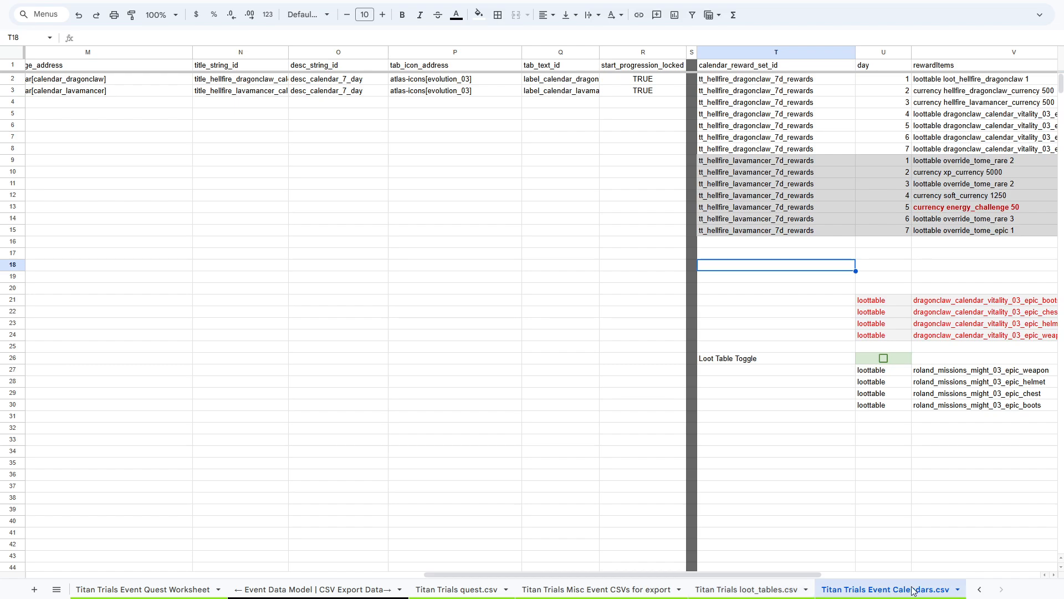
click(982, 589)
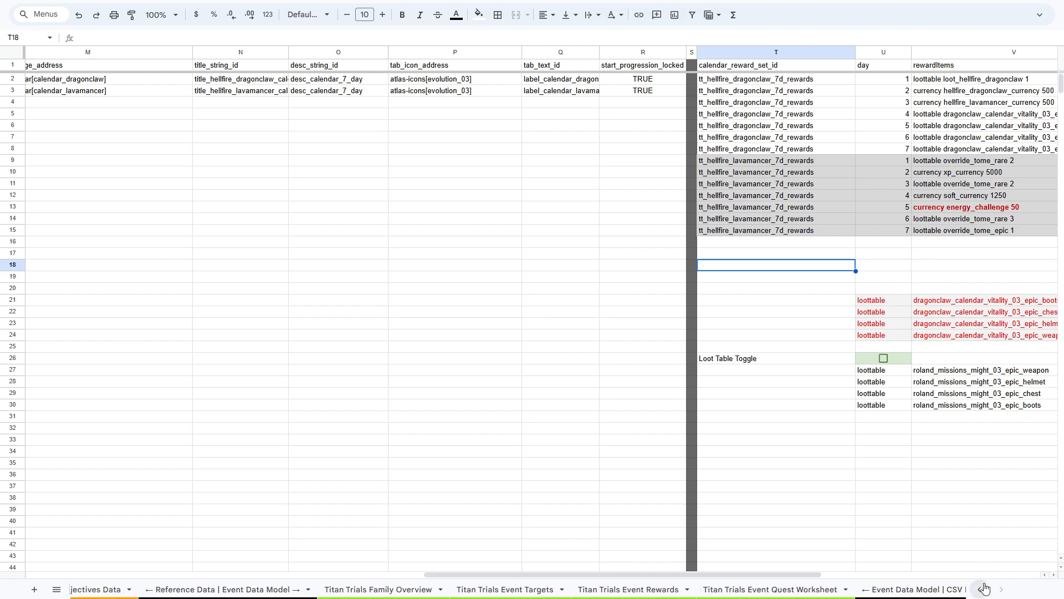